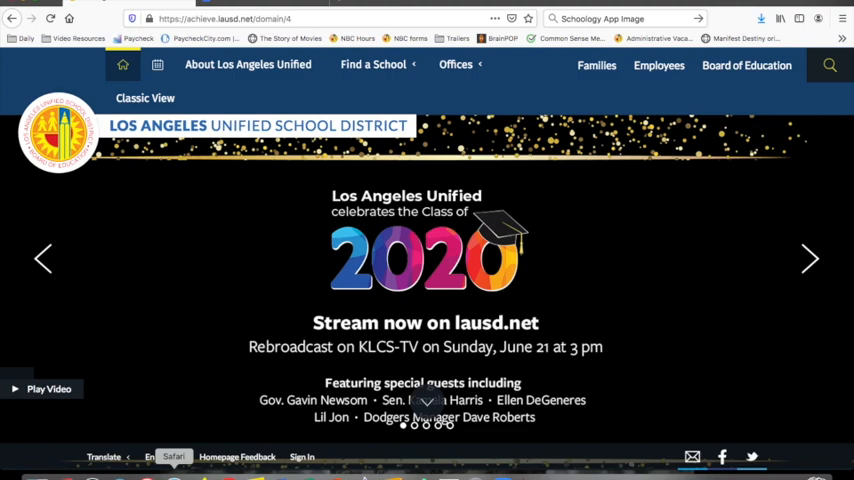
Go from the LAUSD homepage to lms.lausd.net, the district's Schoology site.
{"action": "left_click", "coordinate": [248, 64]}
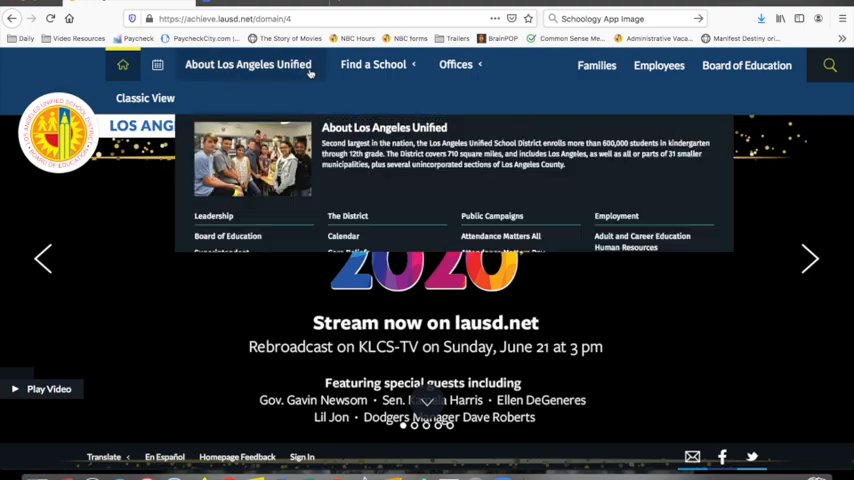
{"action": "left_click", "coordinate": [250, 24]}
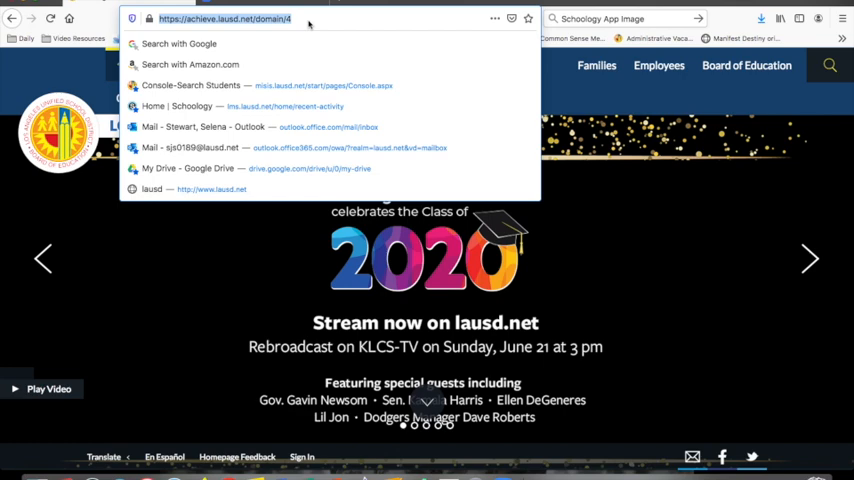
{"action": "type", "text": "lms.lausd.net"}
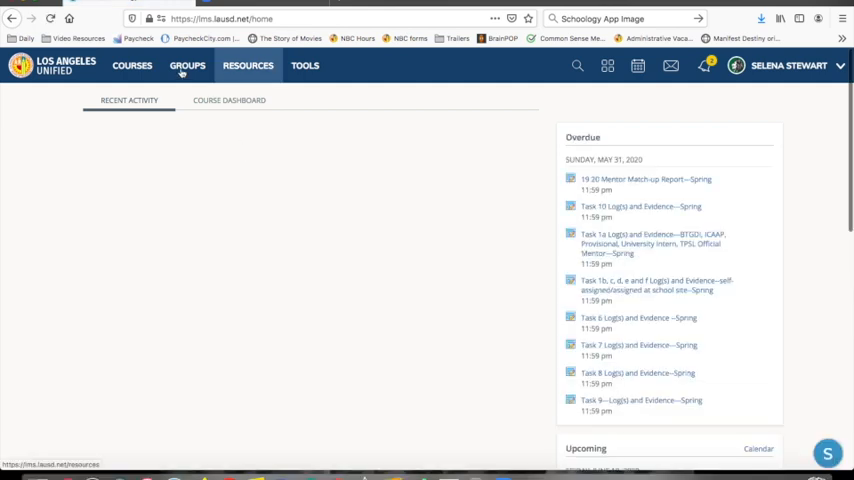
Load the Recent Activity feed, then bring up the enrolled Courses list.
{"action": "left_click", "coordinate": [184, 68]}
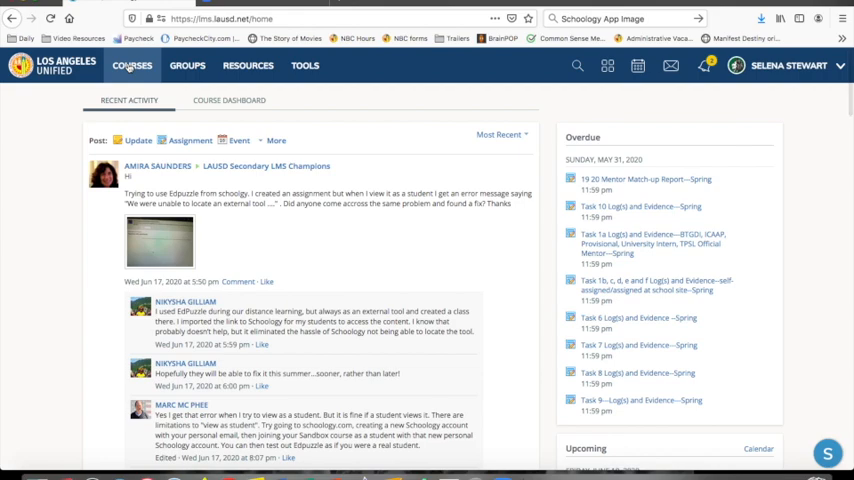
{"action": "left_click", "coordinate": [130, 68]}
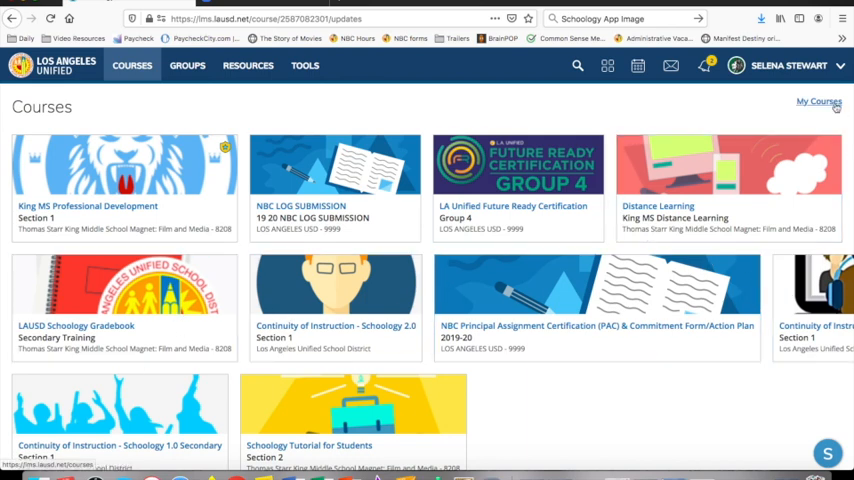
Browse My Courses including Archived ones and the Groups menu, then return to the Courses list.
{"action": "left_click", "coordinate": [826, 100]}
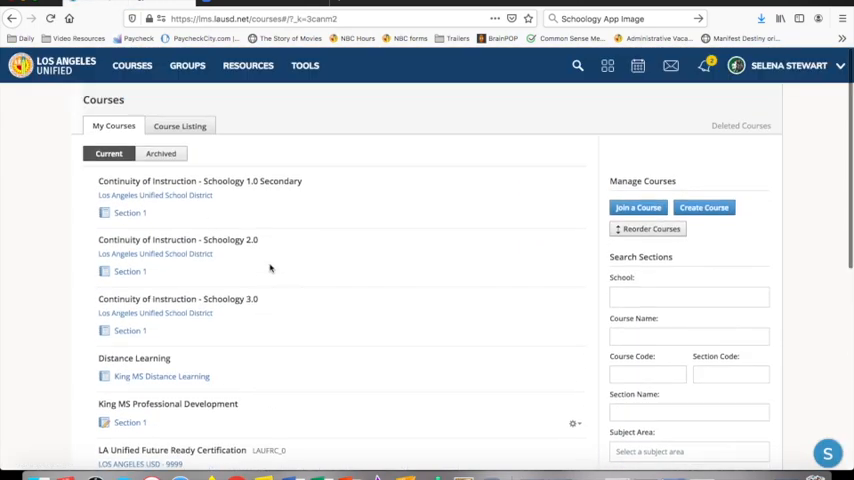
{"action": "left_click", "coordinate": [160, 152]}
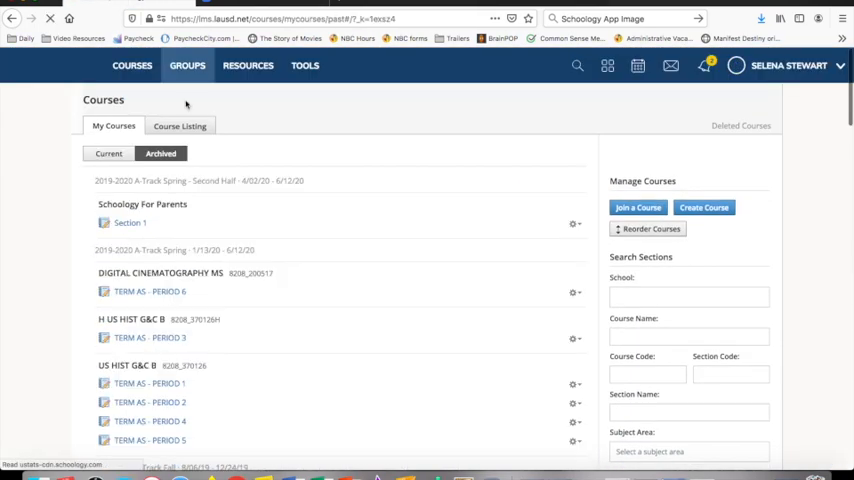
{"action": "left_click", "coordinate": [184, 68]}
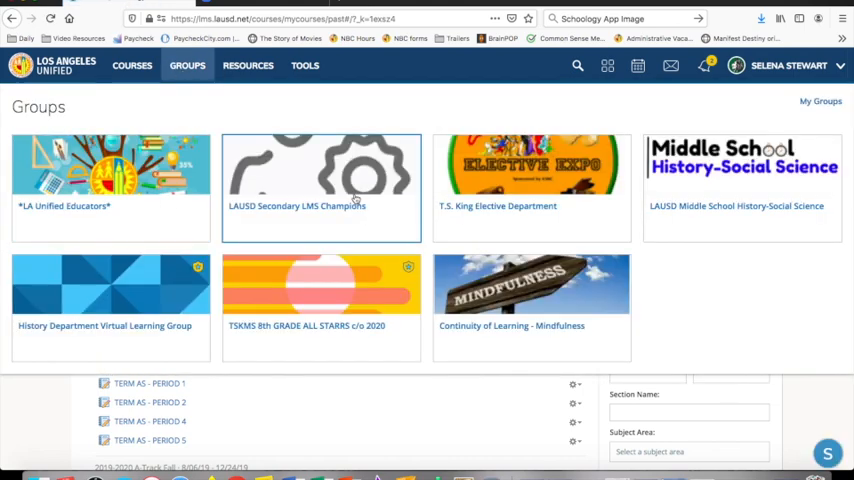
{"action": "mouse_move", "coordinate": [532, 308]}
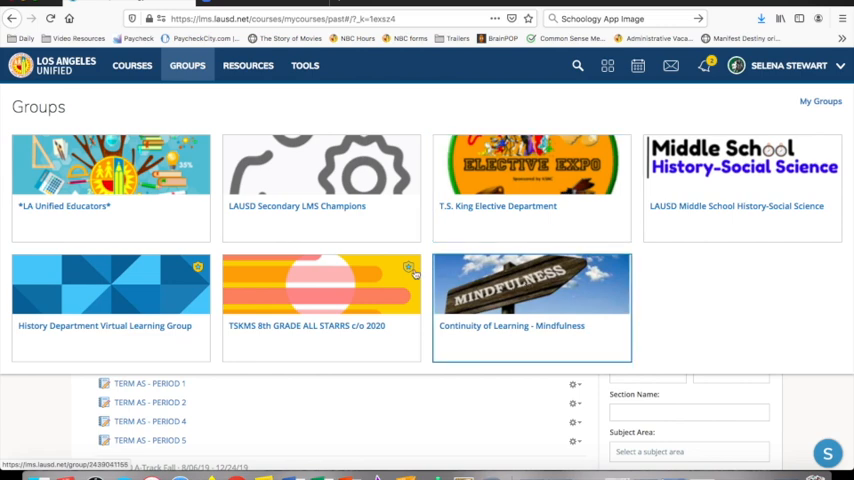
{"action": "left_click", "coordinate": [136, 66]}
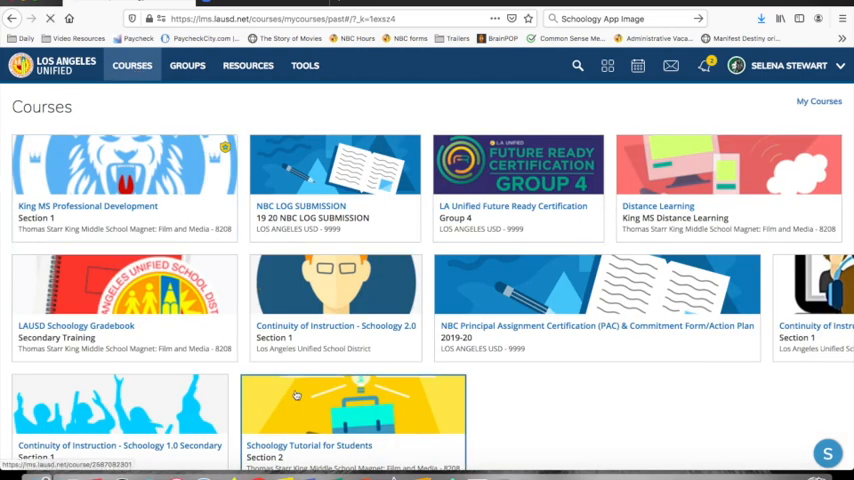
Enter the Schoology Tutorial for Students course and look through its Materials list.
{"action": "left_click", "coordinate": [296, 410]}
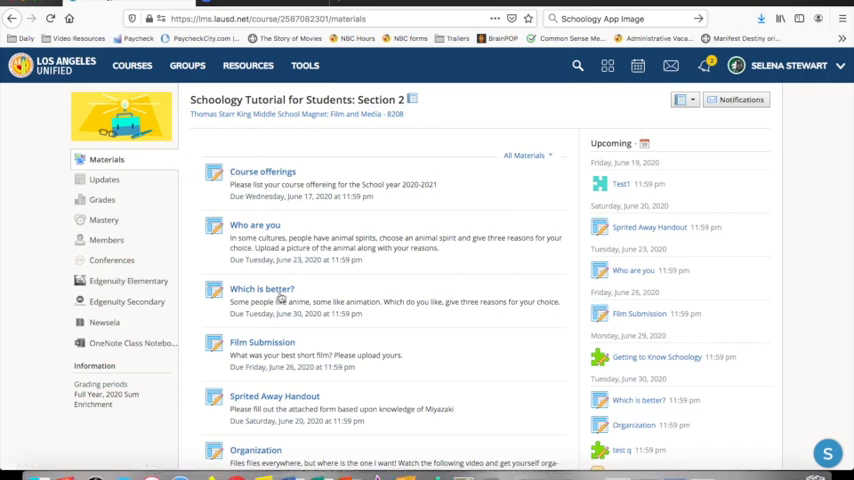
{"action": "scroll", "scroll_direction": "down", "scroll_amount": 3}
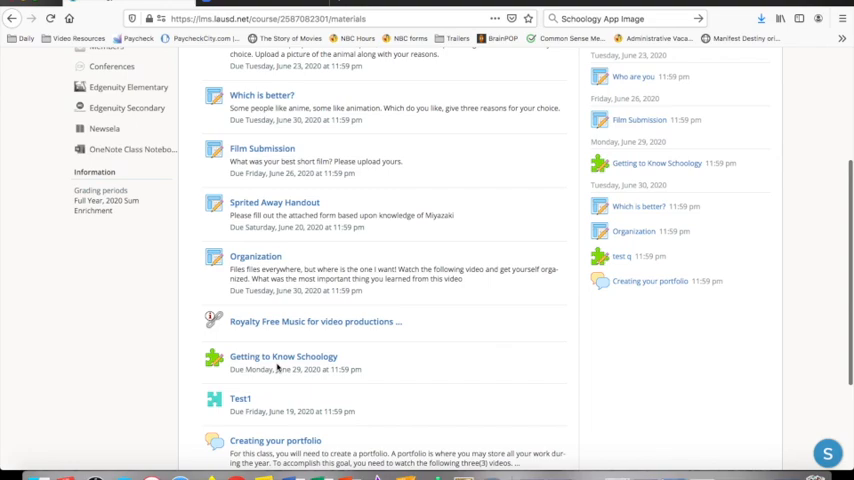
{"action": "scroll", "scroll_direction": "down", "scroll_amount": 3}
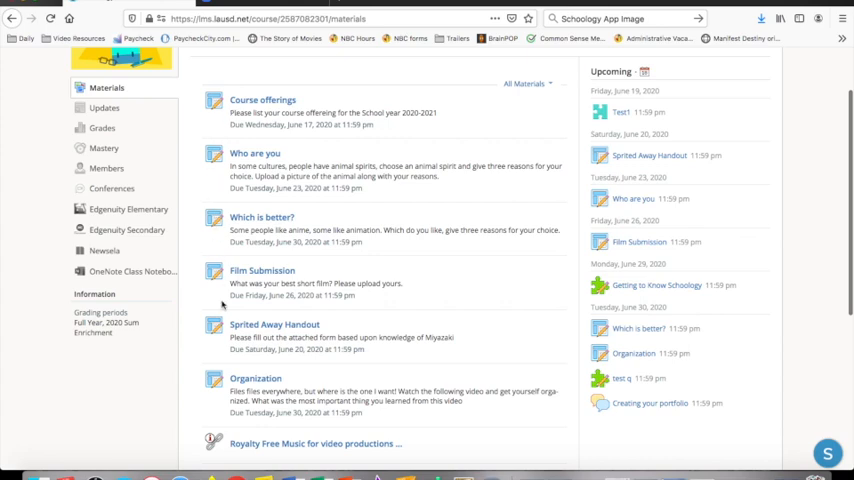
{"action": "scroll", "scroll_direction": "down", "scroll_amount": 3}
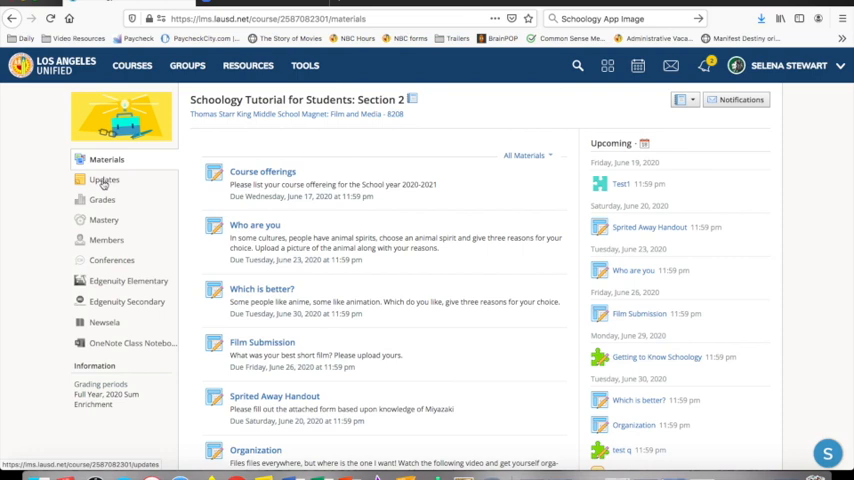
Read through the course's Updates feed of teacher and student posts, heading to Grades.
{"action": "left_click", "coordinate": [102, 180]}
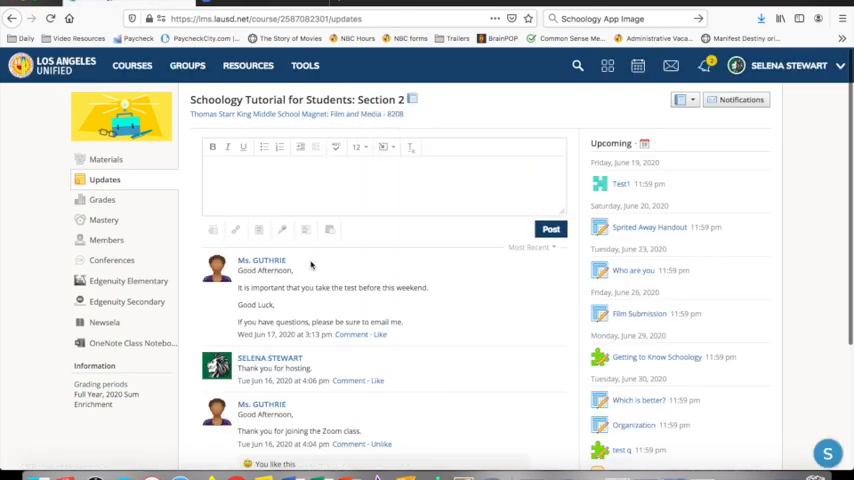
{"action": "scroll", "scroll_direction": "down", "scroll_amount": 3}
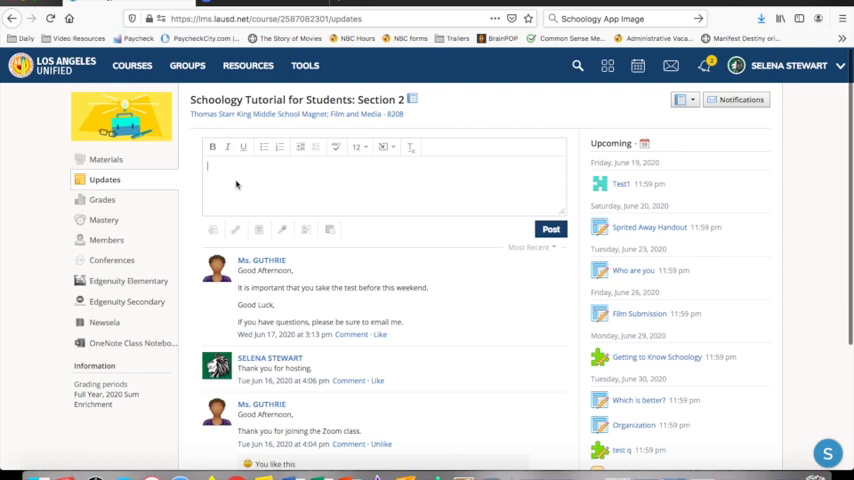
{"action": "scroll", "scroll_direction": "down", "scroll_amount": 3}
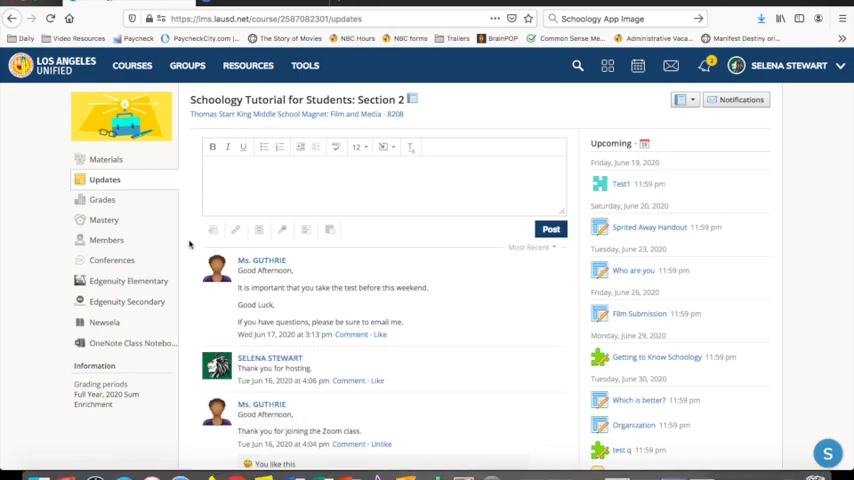
{"action": "left_click", "coordinate": [100, 200]}
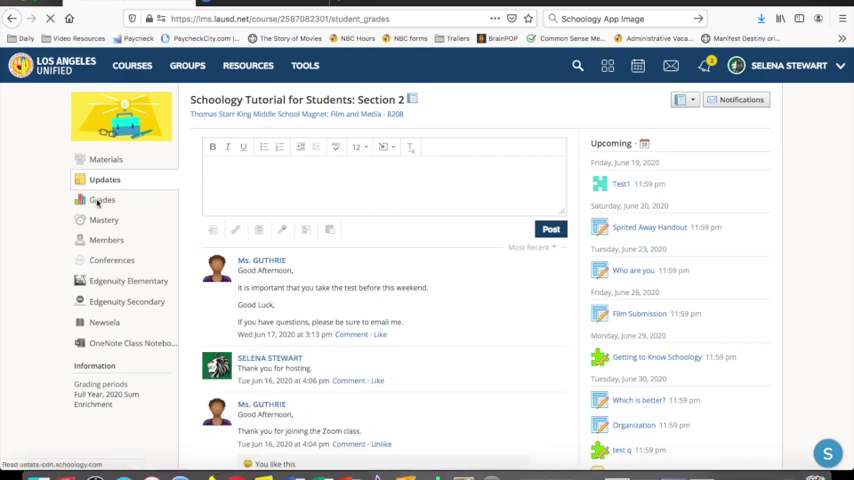
Review the Grades page scores and the Course offerings assignment with its three submissions.
{"action": "left_click", "coordinate": [100, 200]}
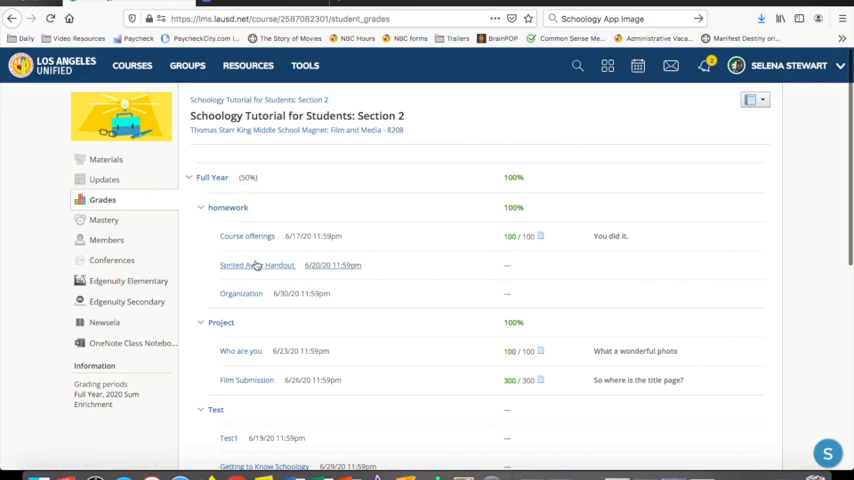
{"action": "scroll", "scroll_direction": "down", "scroll_amount": 3}
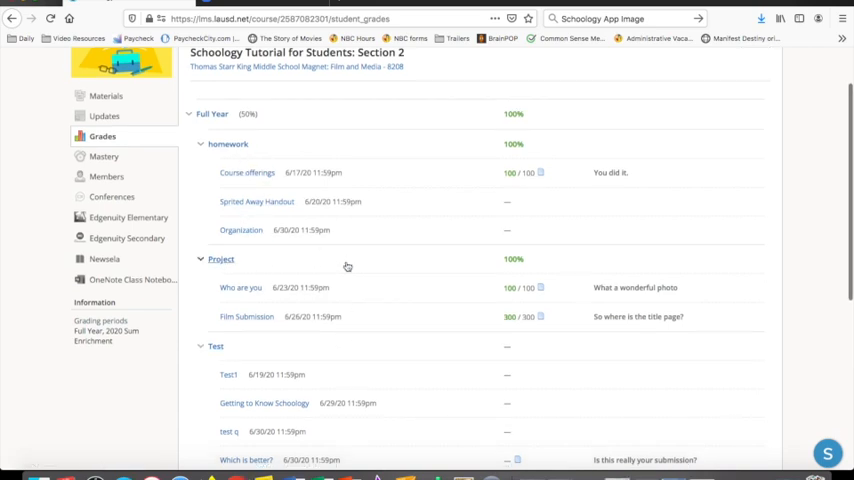
{"action": "scroll", "scroll_direction": "down", "scroll_amount": 3}
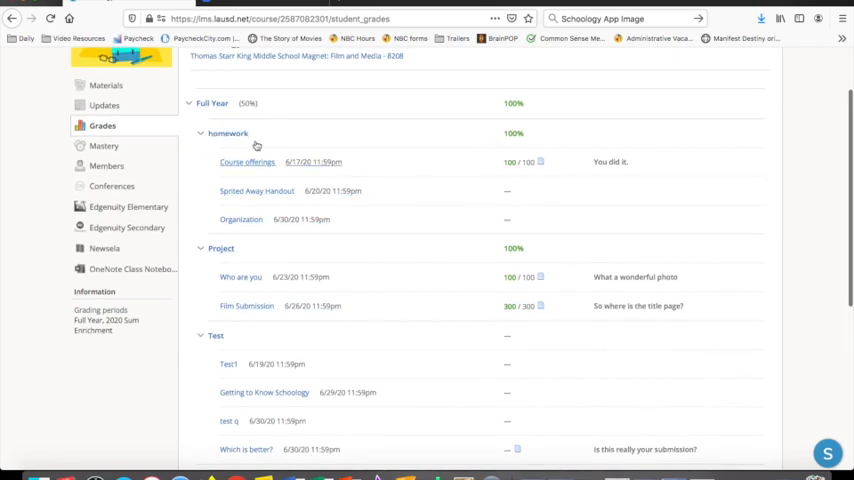
{"action": "mouse_move", "coordinate": [396, 260]}
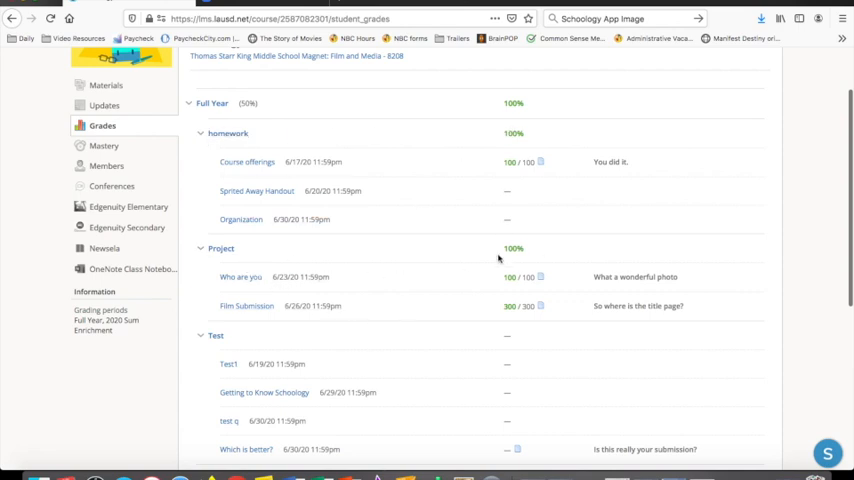
{"action": "scroll", "scroll_direction": "down", "scroll_amount": 3}
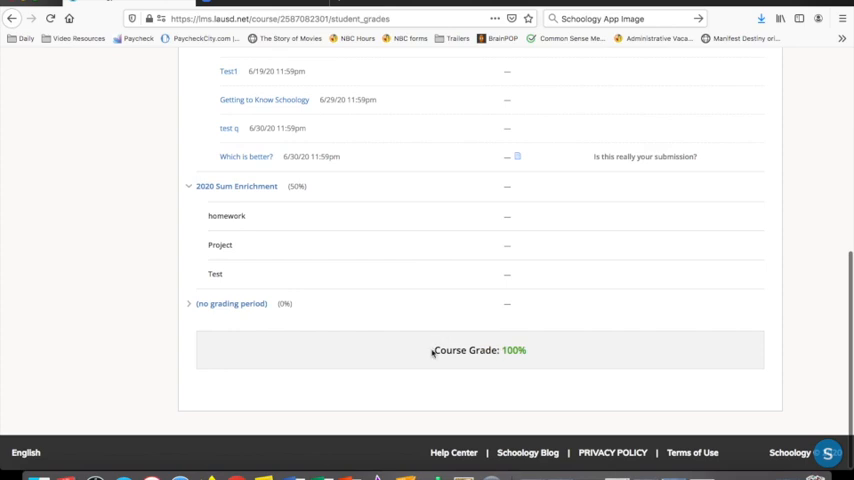
{"action": "mouse_move", "coordinate": [450, 396]}
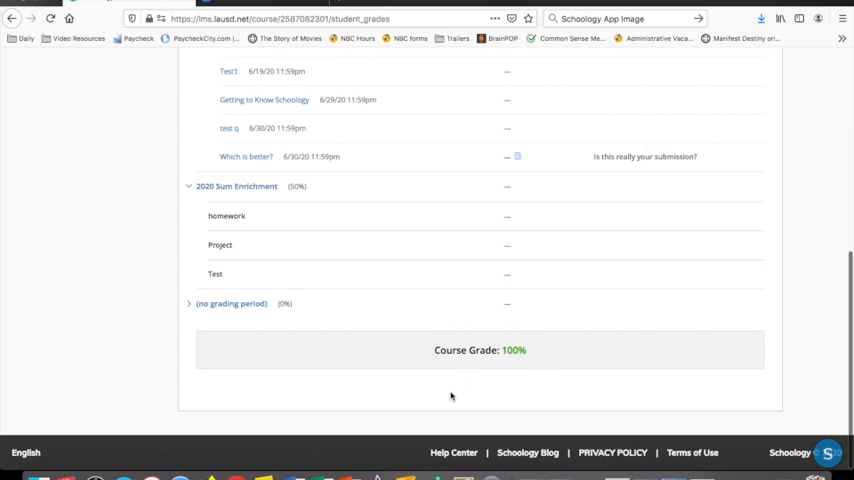
{"action": "scroll", "scroll_direction": "up", "scroll_amount": 3}
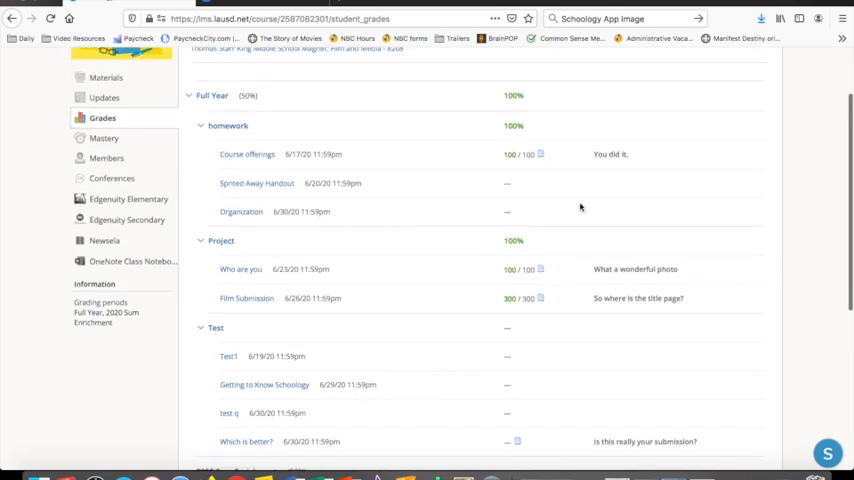
{"action": "scroll", "scroll_direction": "down", "scroll_amount": 3}
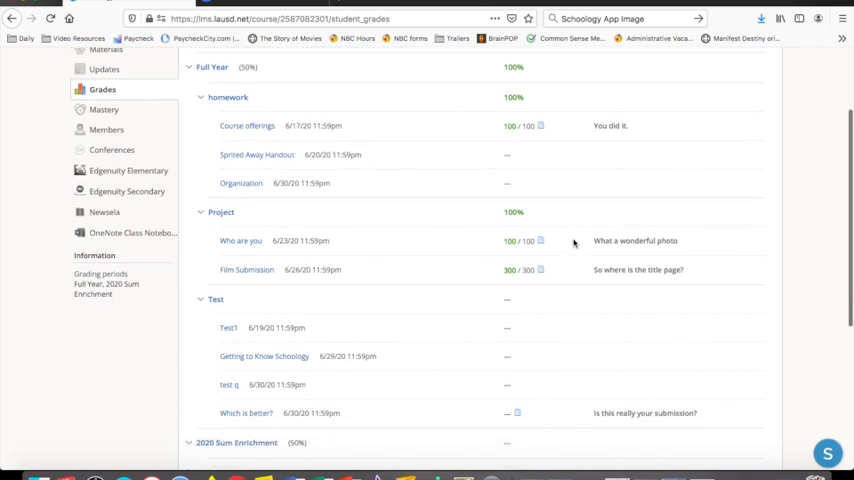
{"action": "scroll", "scroll_direction": "down", "scroll_amount": 3}
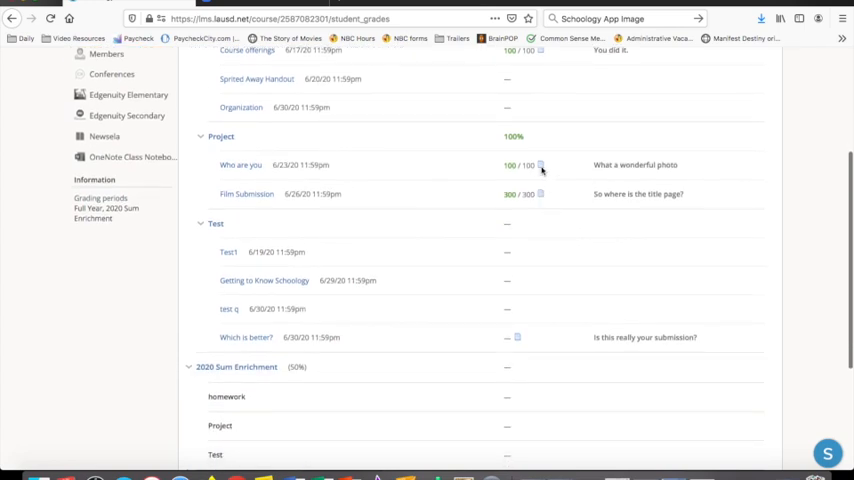
{"action": "mouse_move", "coordinate": [520, 340]}
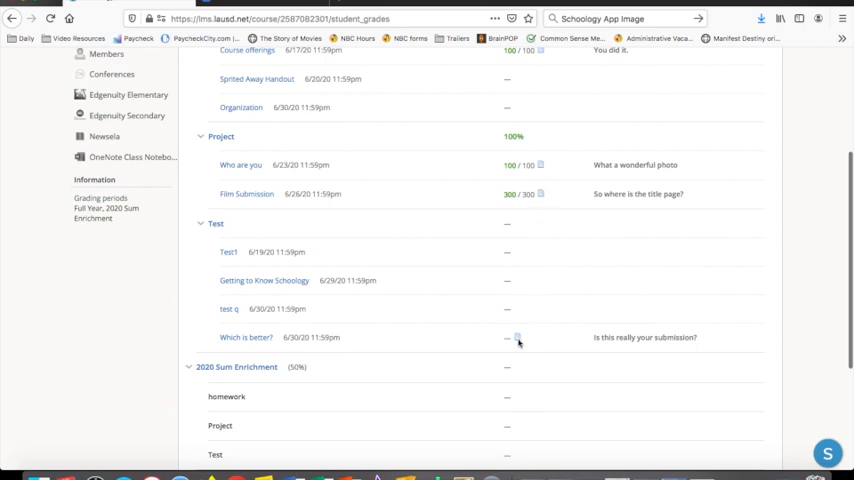
{"action": "mouse_move", "coordinate": [510, 352]}
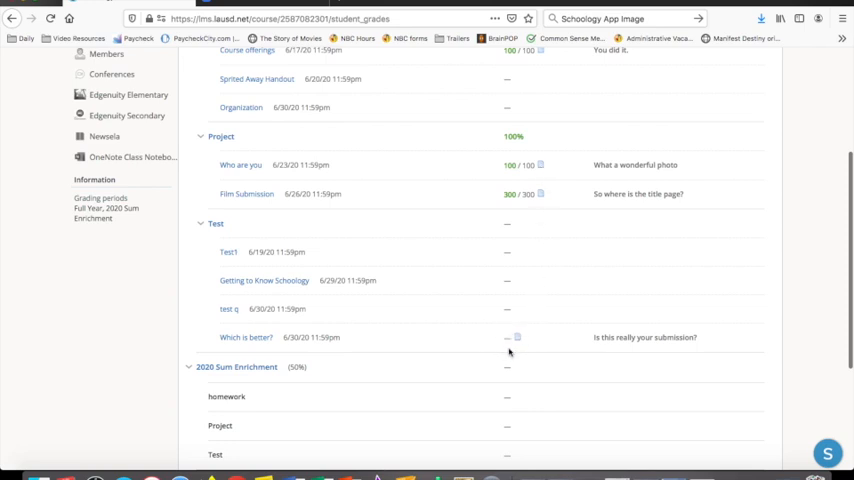
{"action": "mouse_move", "coordinate": [536, 348]}
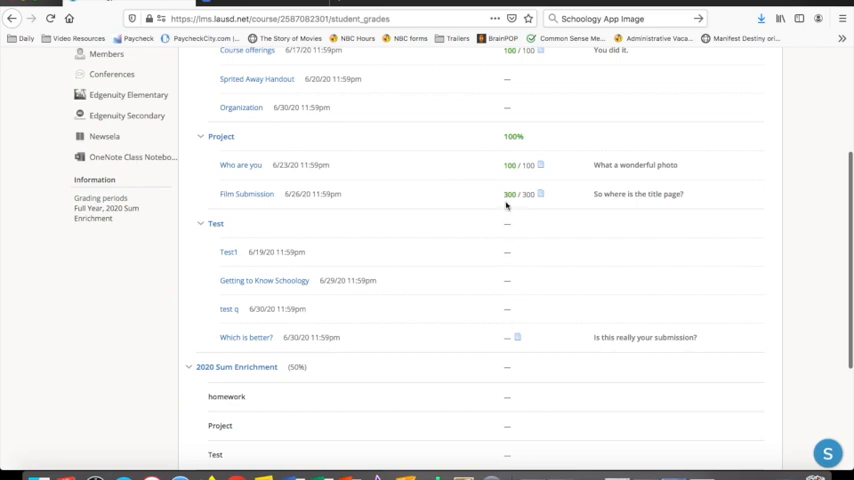
{"action": "mouse_move", "coordinate": [508, 348]}
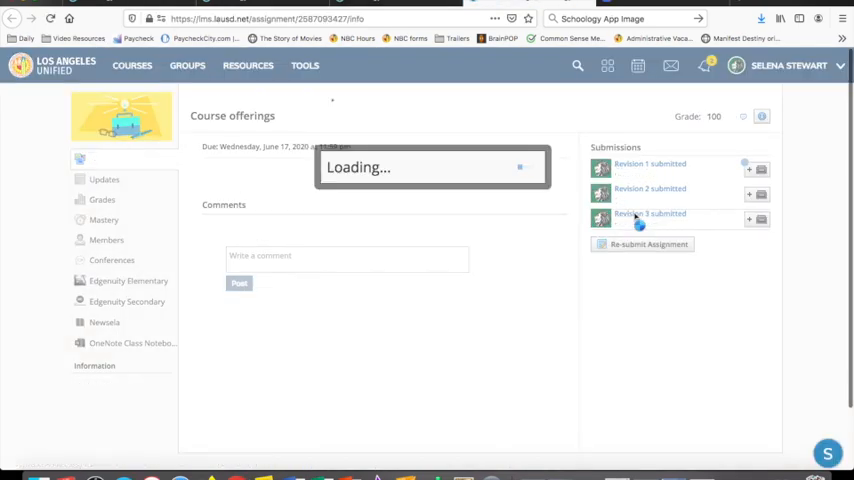
{"action": "left_click", "coordinate": [648, 212]}
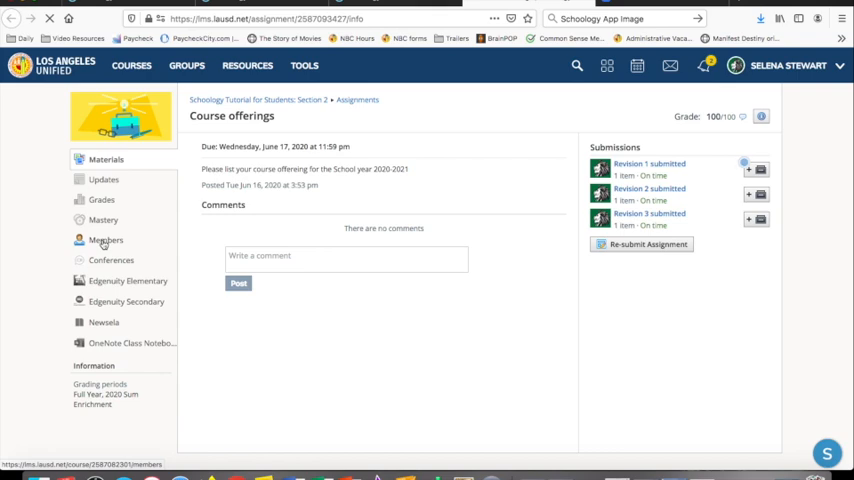
View the Members page listing the teacher and one student.
{"action": "left_click", "coordinate": [104, 240]}
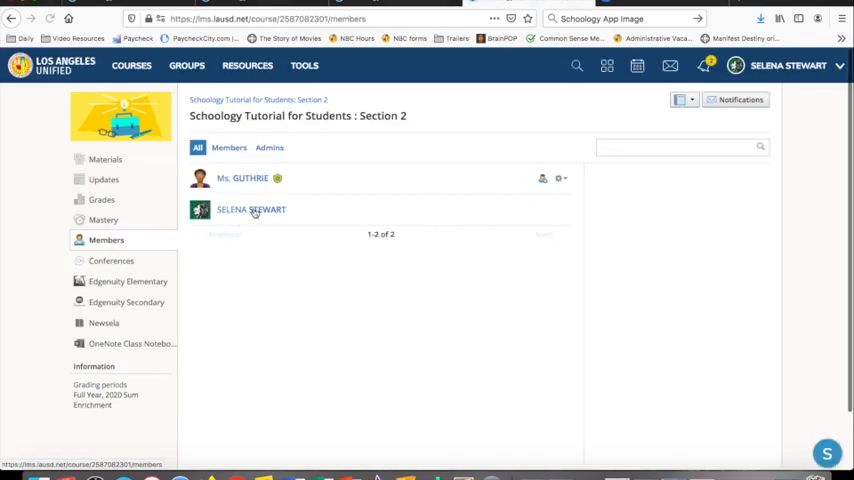
{"action": "mouse_move", "coordinate": [276, 240]}
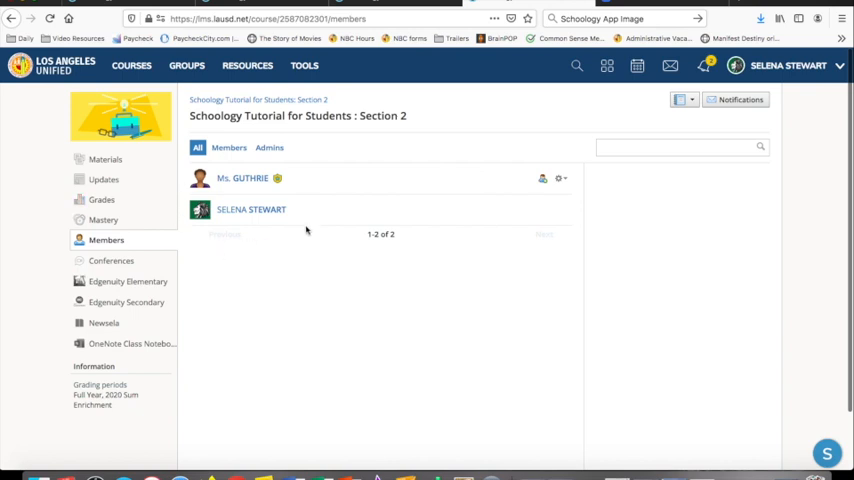
{"action": "mouse_move", "coordinate": [300, 214]}
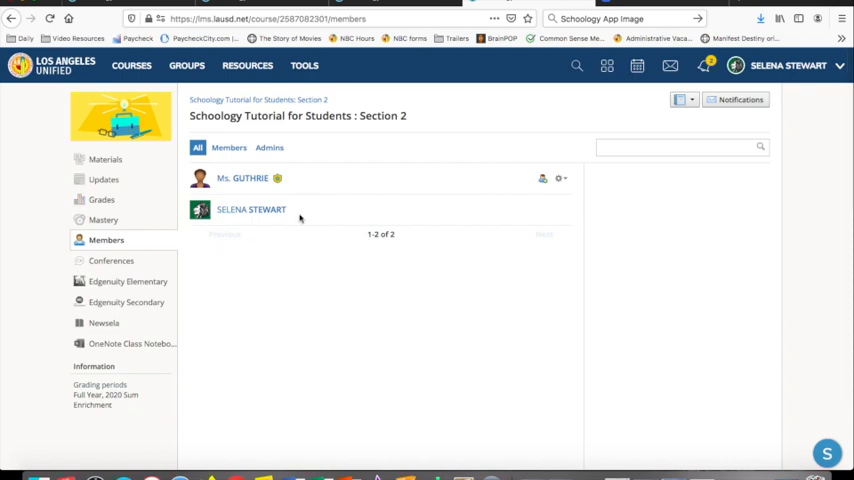
{"action": "mouse_move", "coordinate": [308, 178]}
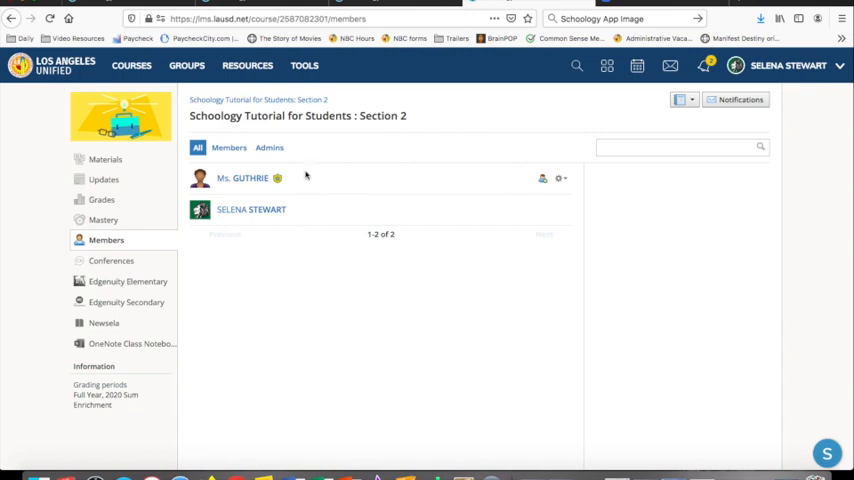
{"action": "mouse_move", "coordinate": [316, 214]}
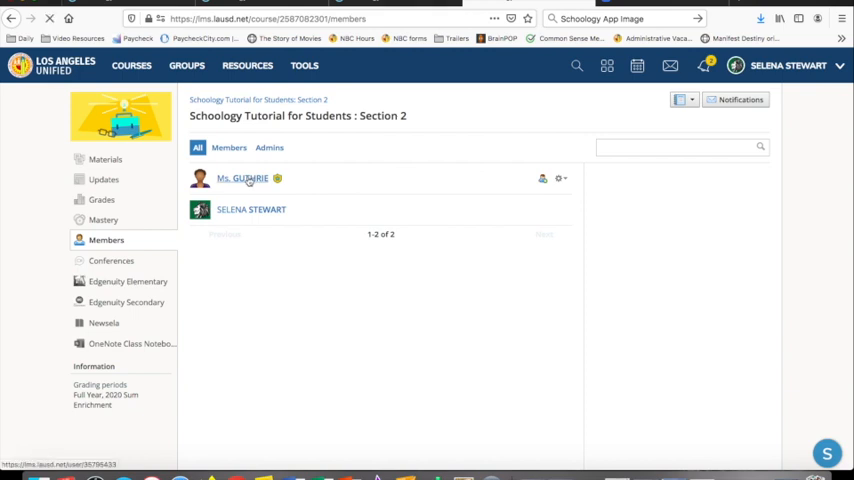
{"action": "left_click", "coordinate": [242, 178]}
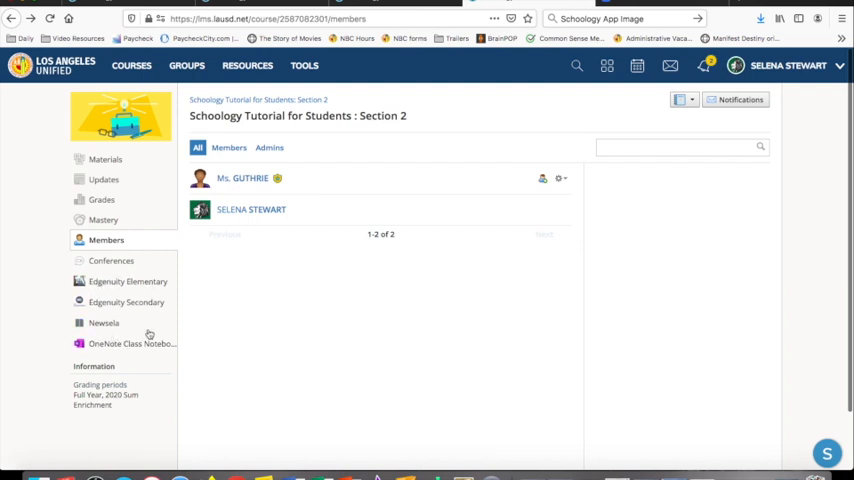
{"action": "mouse_move", "coordinate": [62, 348]}
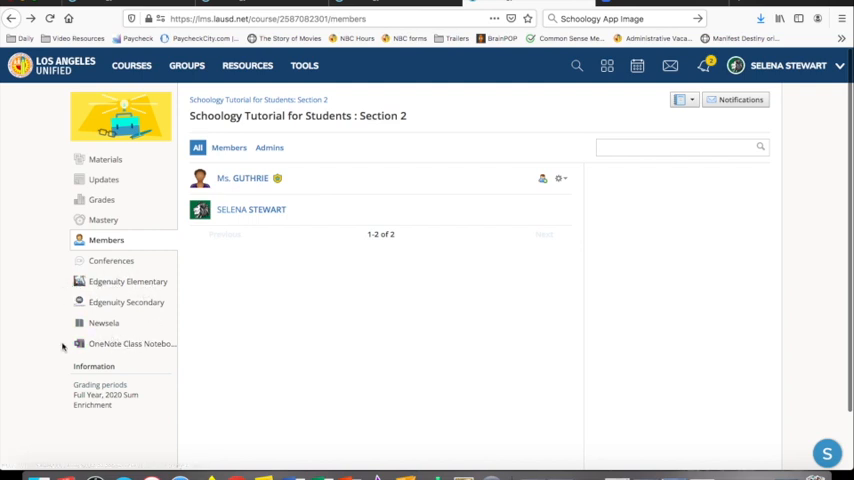
Browse the June 2020 calendar in week and month views, then open the Course offerings assignment.
{"action": "left_click", "coordinate": [104, 160]}
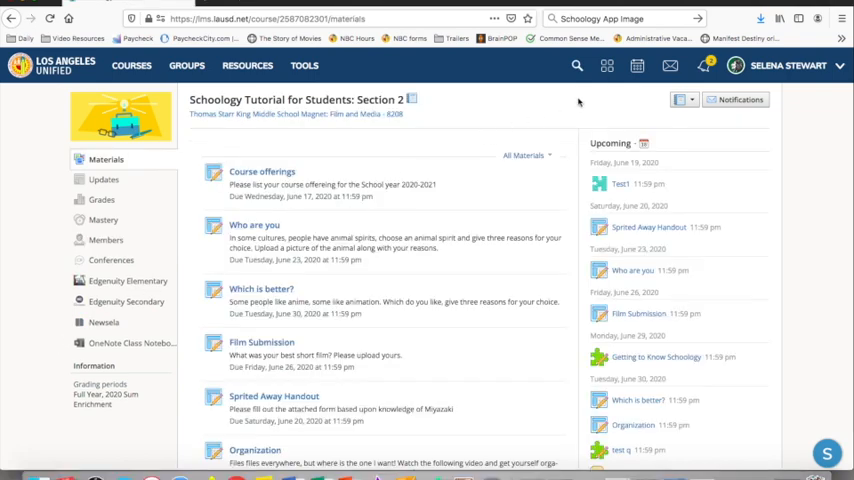
{"action": "mouse_move", "coordinate": [630, 64]}
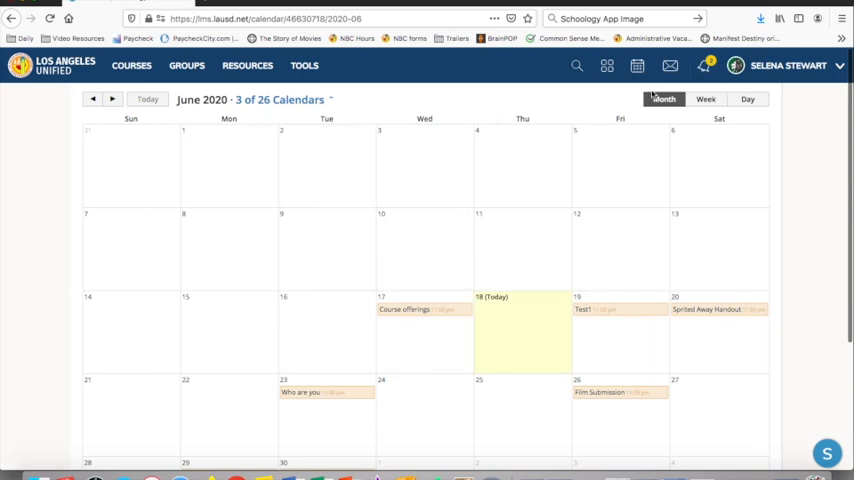
{"action": "left_click", "coordinate": [712, 100]}
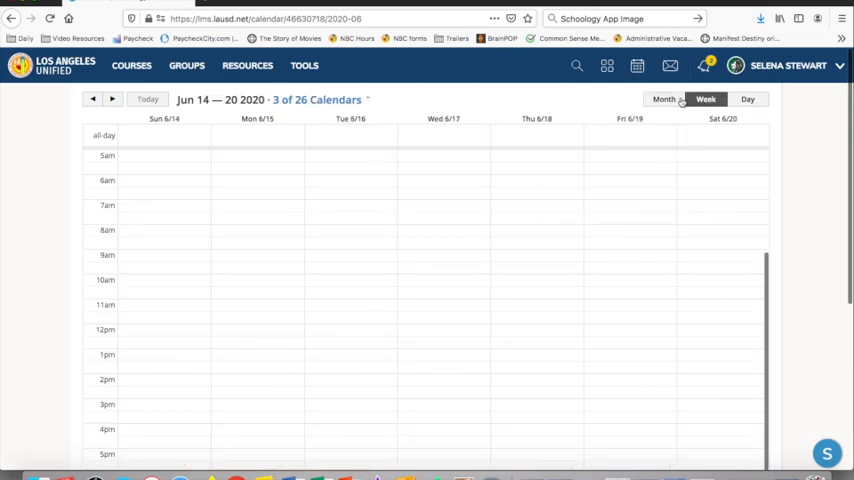
{"action": "left_click", "coordinate": [672, 100]}
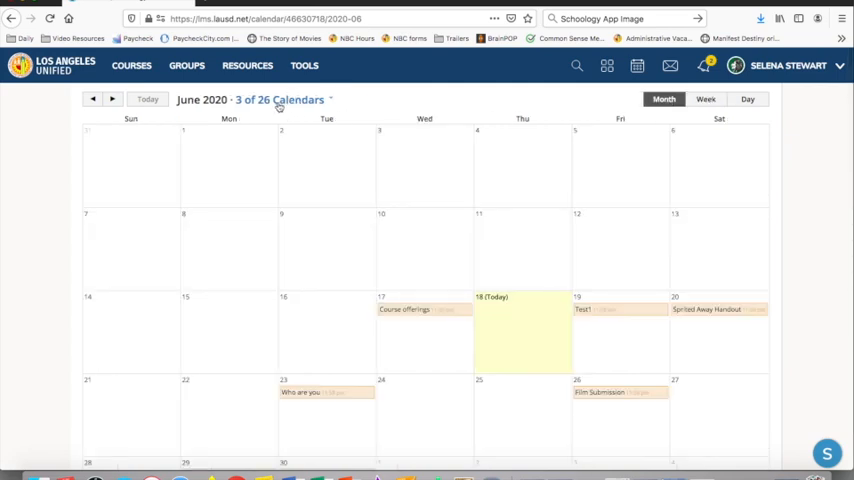
{"action": "left_click", "coordinate": [292, 100]}
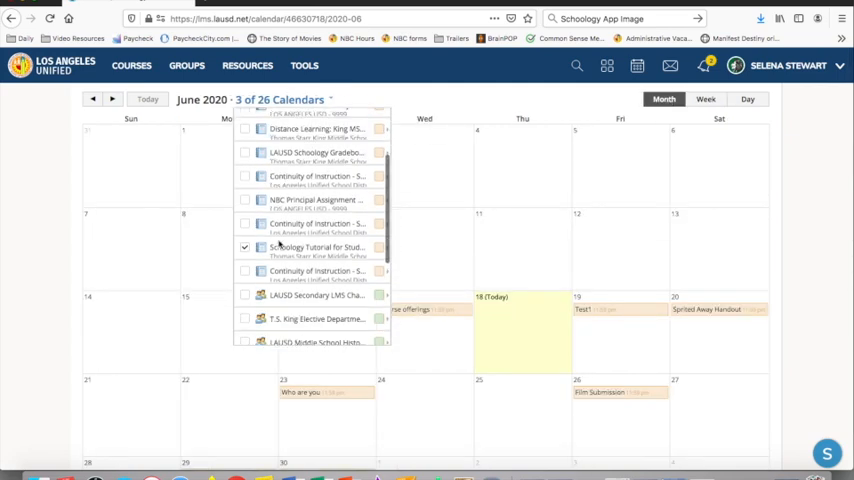
{"action": "scroll", "scroll_direction": "down", "scroll_amount": 3}
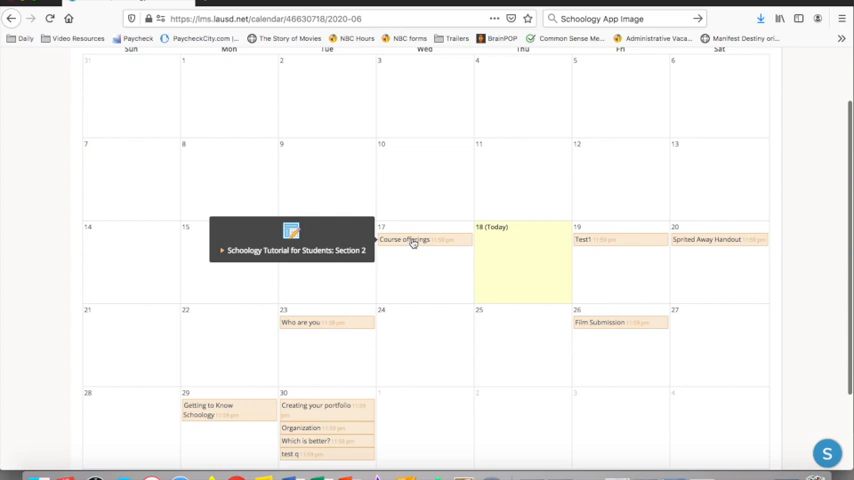
{"action": "left_click", "coordinate": [396, 240]}
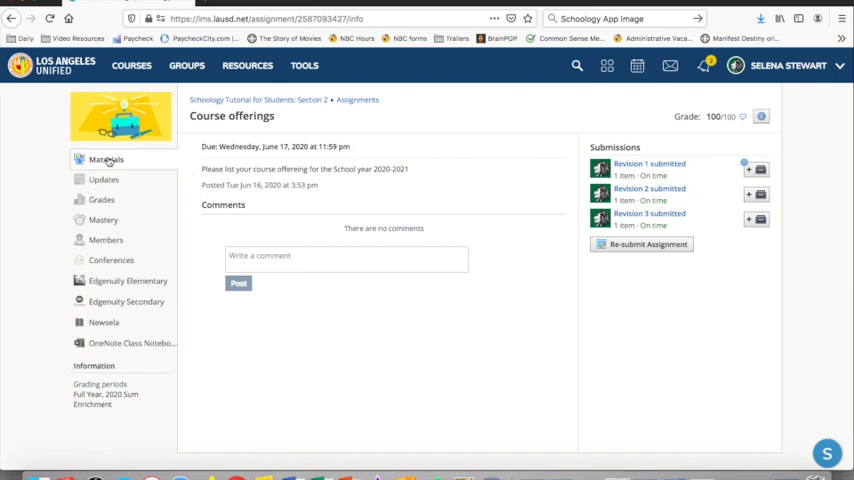
Return to Materials and open the Organization assignment due June 30.
{"action": "left_click", "coordinate": [104, 160]}
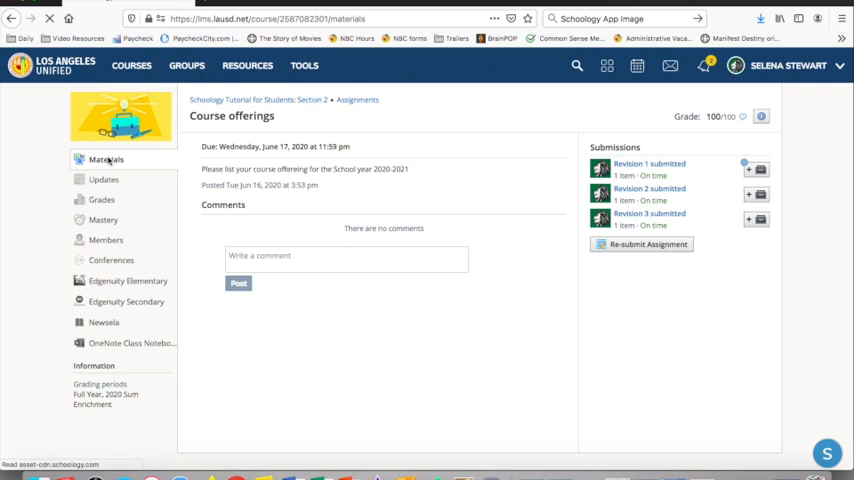
{"action": "left_click", "coordinate": [104, 160]}
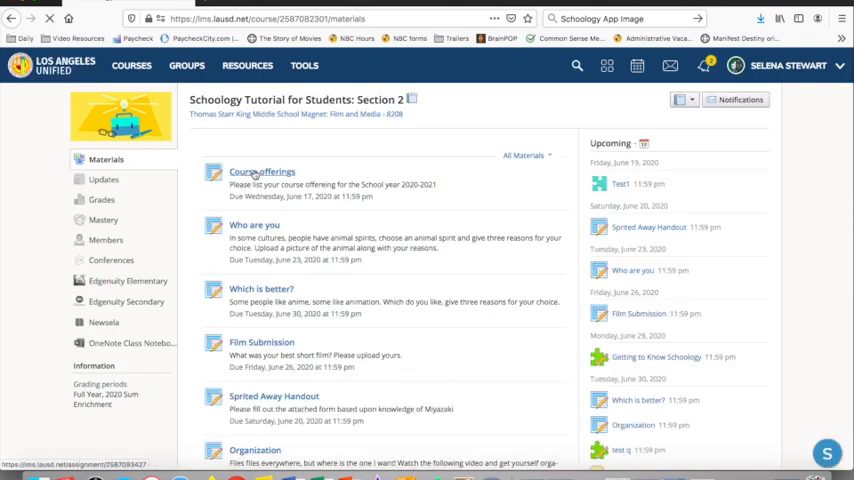
{"action": "left_click", "coordinate": [260, 172]}
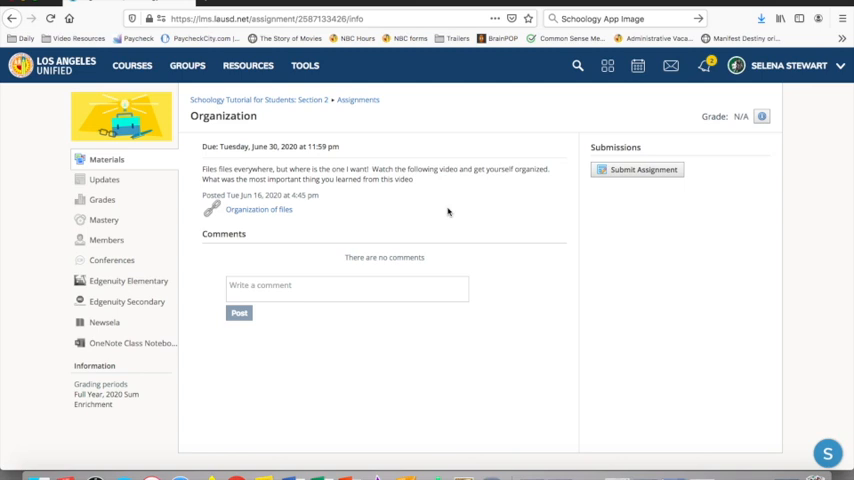
{"action": "mouse_move", "coordinate": [634, 216]}
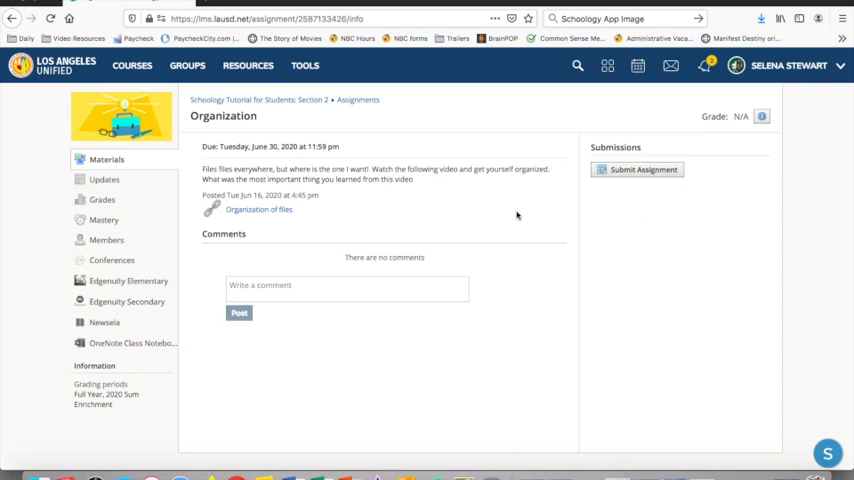
{"action": "mouse_move", "coordinate": [474, 216]}
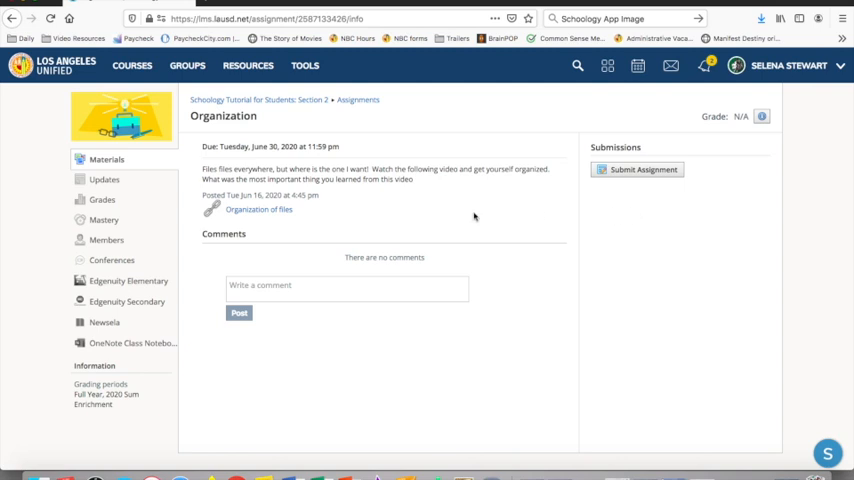
{"action": "mouse_move", "coordinate": [532, 214]}
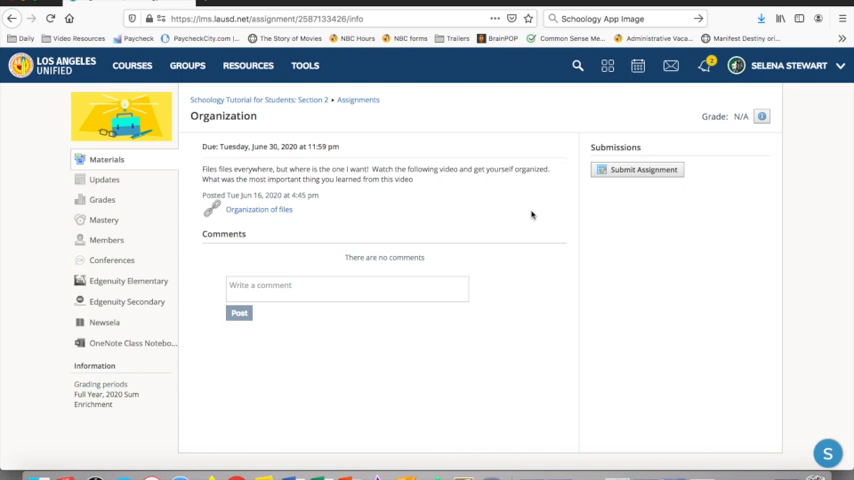
{"action": "mouse_move", "coordinate": [618, 204]}
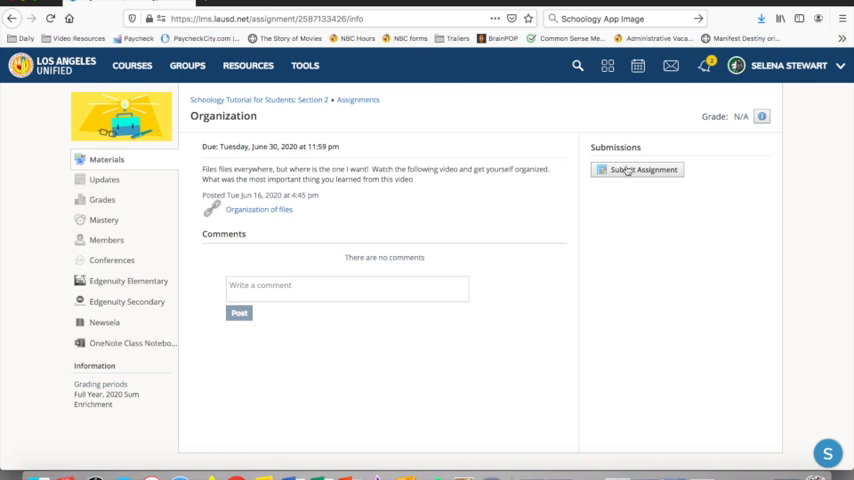
{"action": "left_click", "coordinate": [638, 168]}
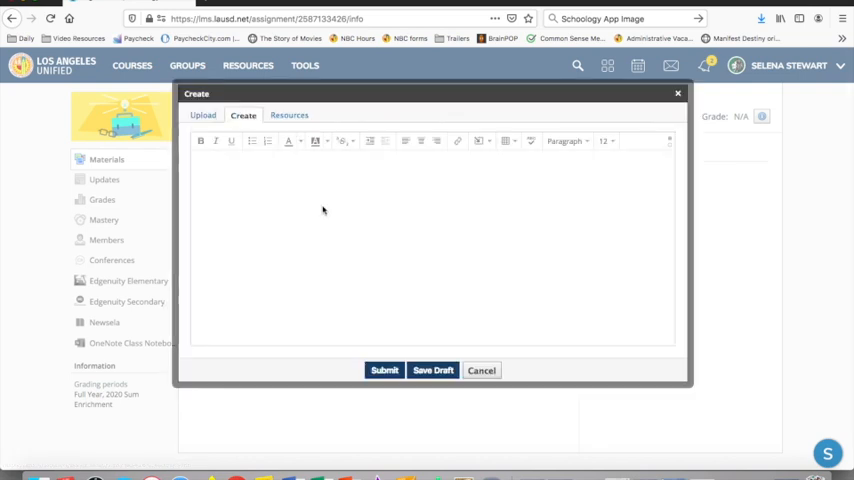
{"action": "type", "text": "Hello"}
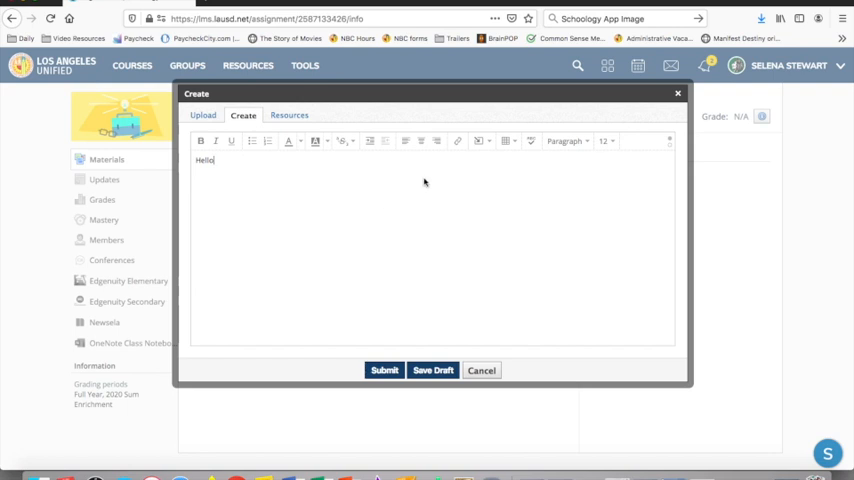
{"action": "mouse_move", "coordinate": [536, 156]}
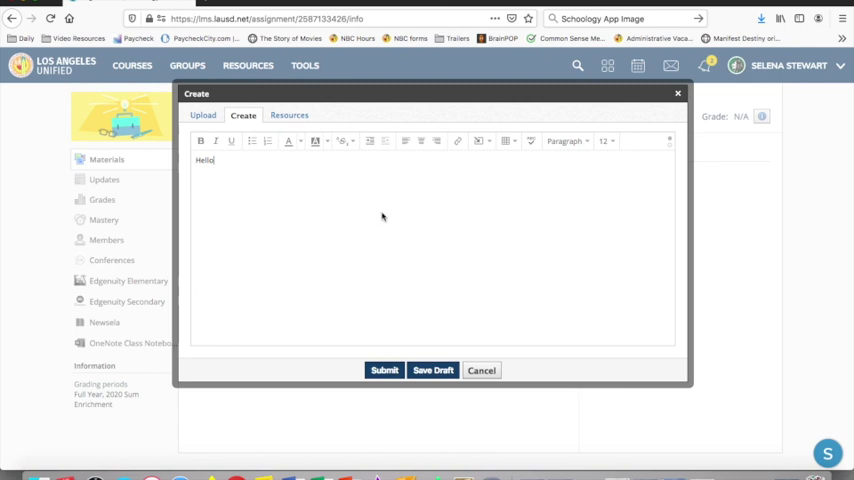
{"action": "mouse_move", "coordinate": [482, 370]}
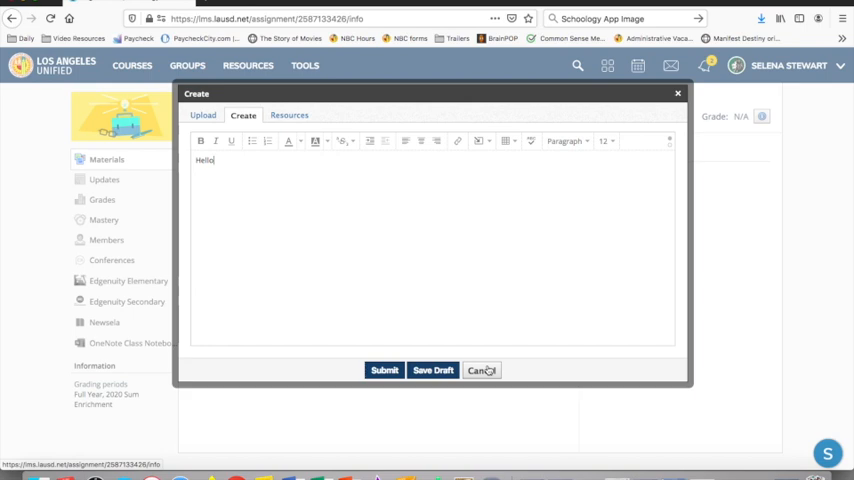
{"action": "left_click", "coordinate": [480, 370]}
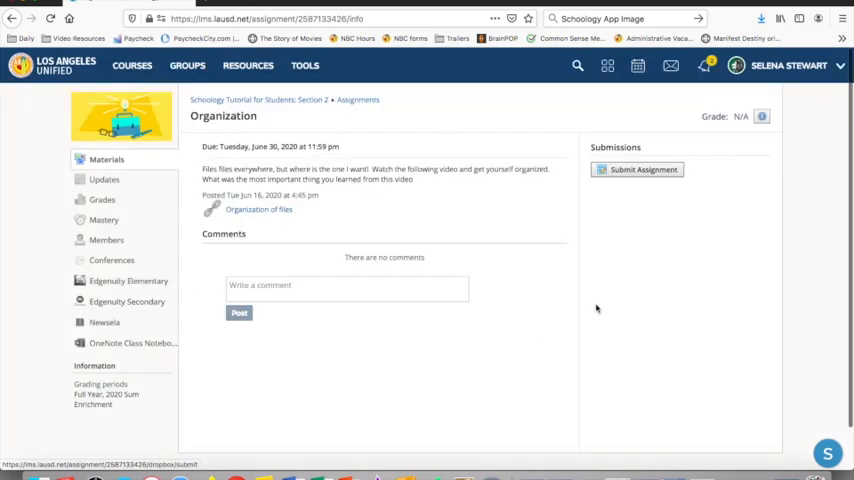
{"action": "mouse_move", "coordinate": [644, 168]}
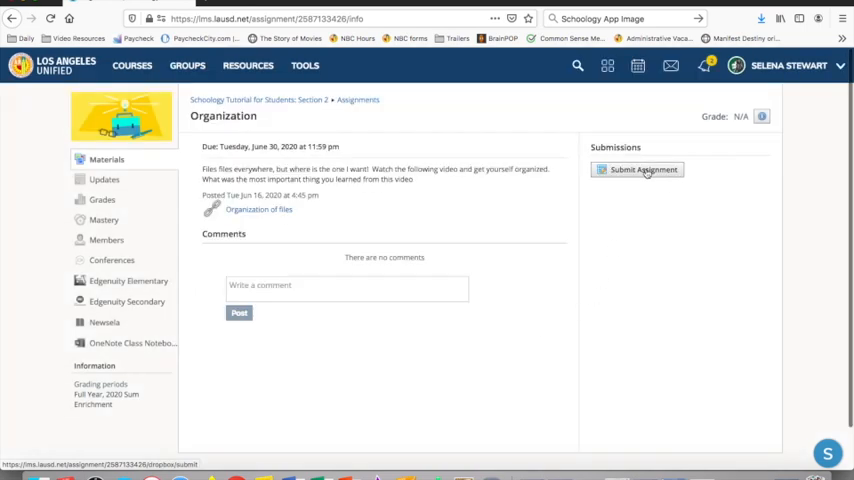
{"action": "mouse_move", "coordinate": [644, 168]}
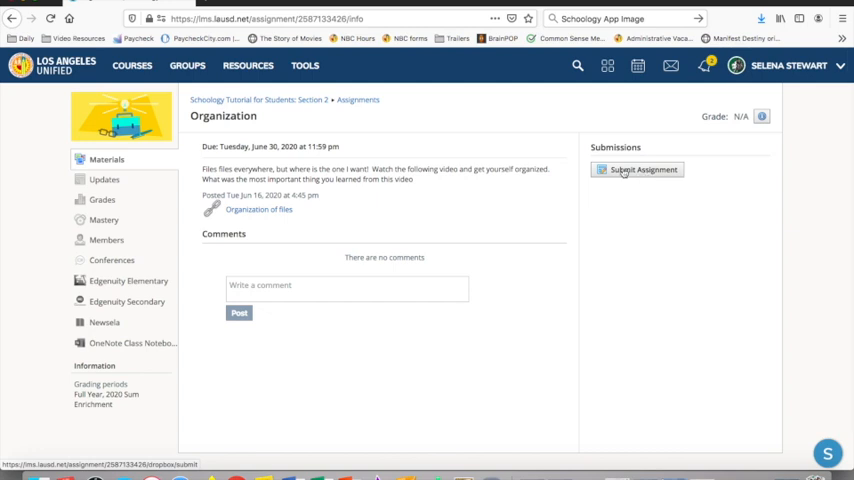
{"action": "mouse_move", "coordinate": [634, 228]}
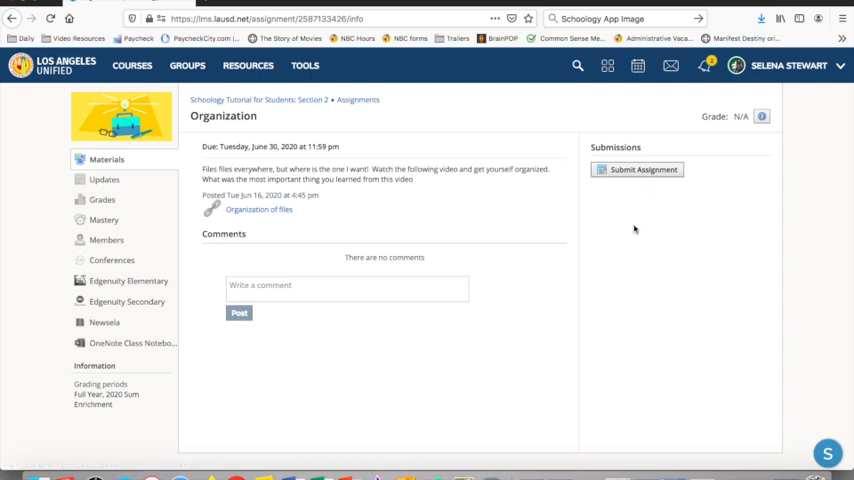
{"action": "mouse_move", "coordinate": [634, 222]}
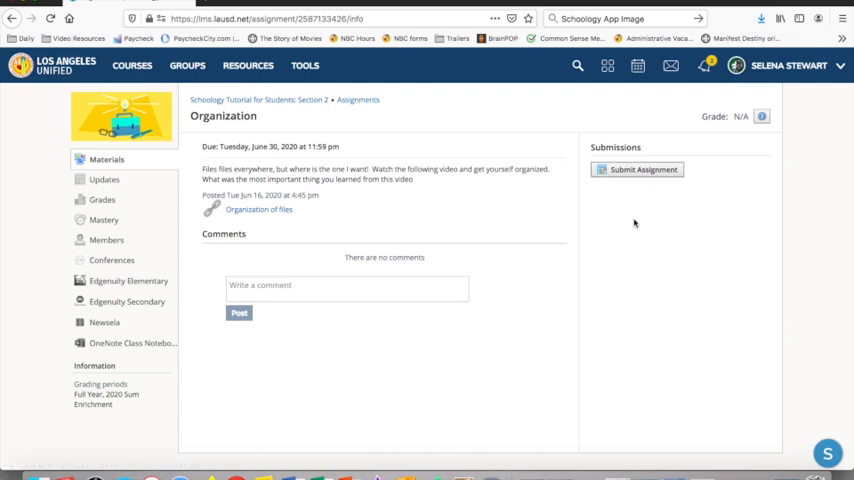
{"action": "left_click", "coordinate": [638, 168]}
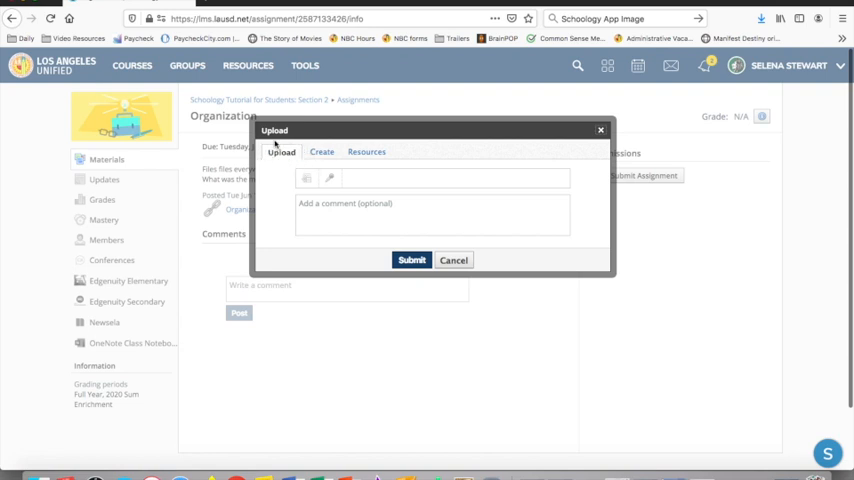
{"action": "mouse_move", "coordinate": [308, 180]}
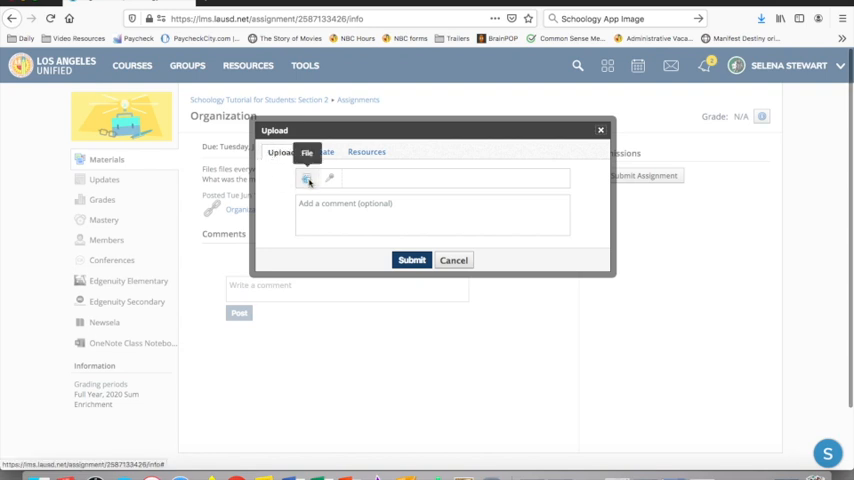
{"action": "left_click", "coordinate": [308, 178]}
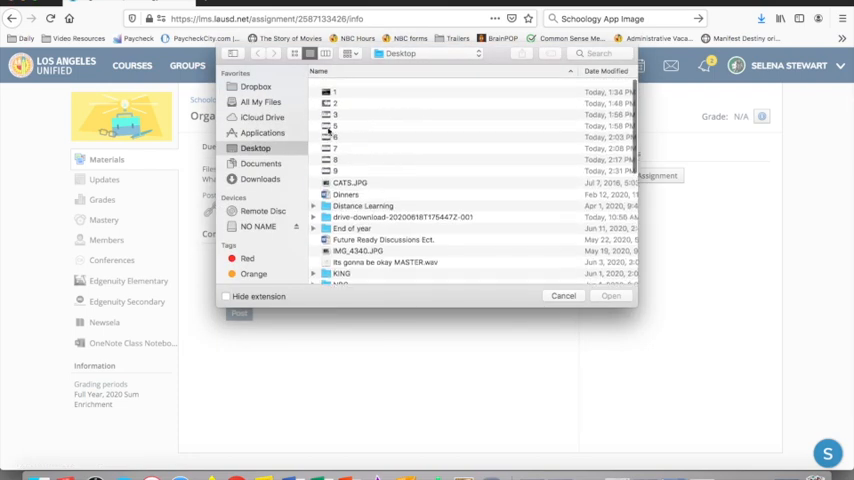
{"action": "left_click", "coordinate": [562, 296]}
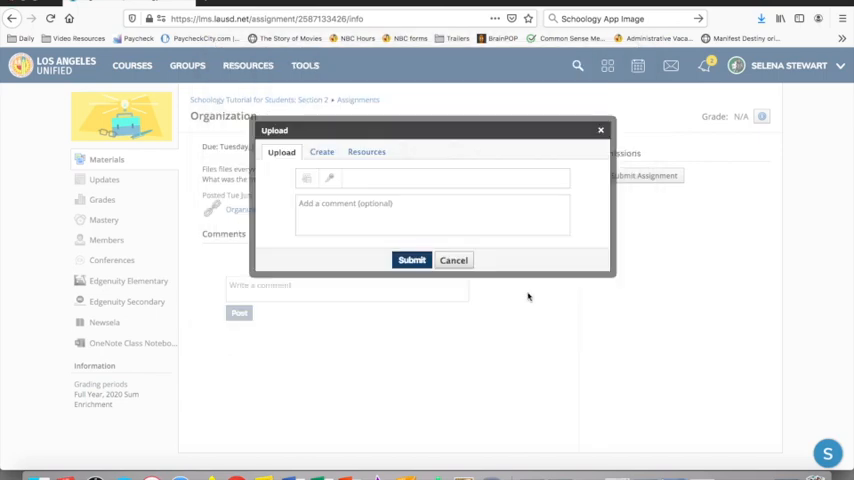
{"action": "left_click", "coordinate": [454, 260]}
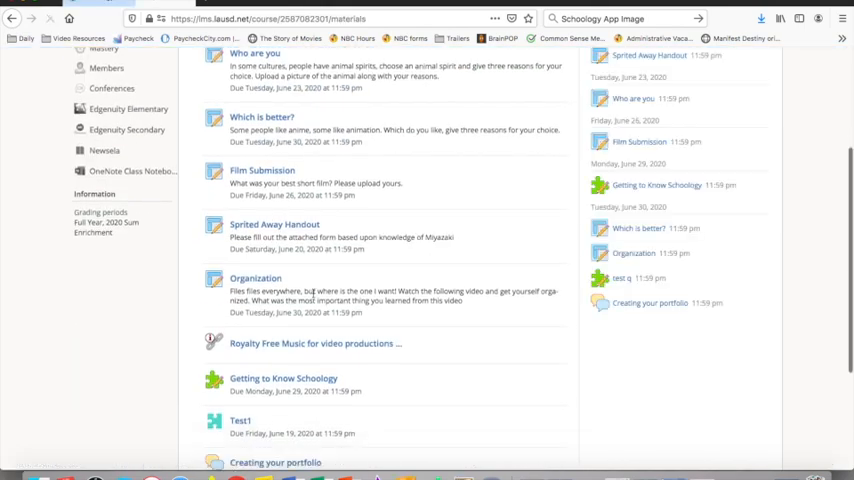
{"action": "scroll", "scroll_direction": "down", "scroll_amount": 3}
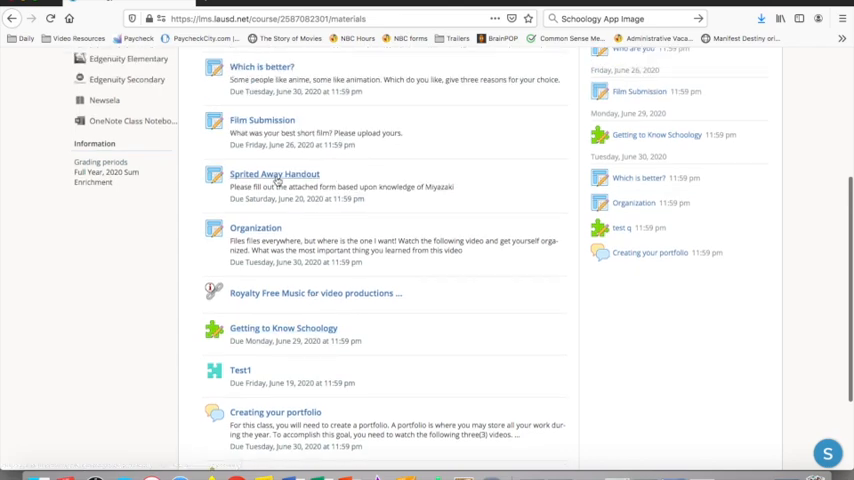
{"action": "left_click", "coordinate": [276, 174]}
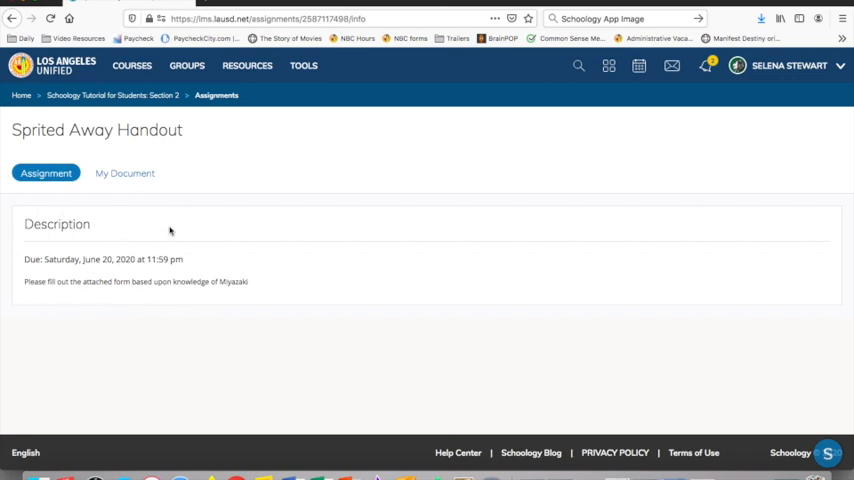
{"action": "left_click", "coordinate": [124, 172]}
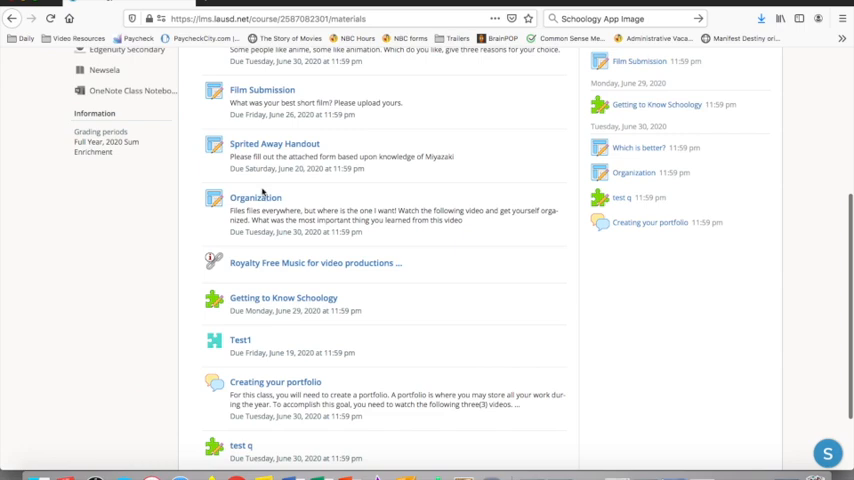
Open the Organization assignment, start Submit Assignment and close the submission window.
{"action": "left_click", "coordinate": [256, 196]}
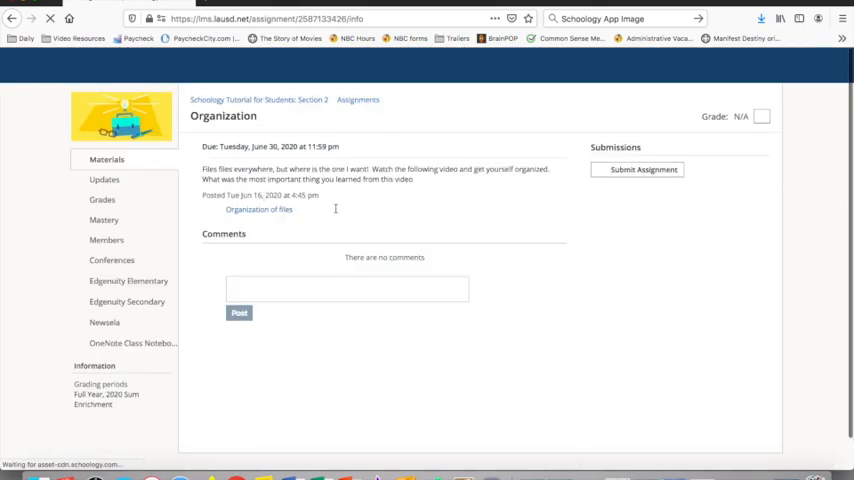
{"action": "left_click", "coordinate": [636, 168]}
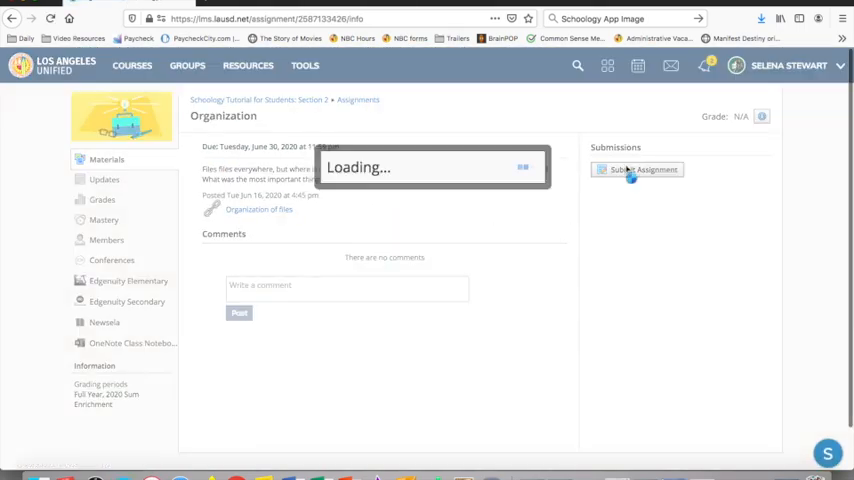
{"action": "left_click", "coordinate": [636, 168]}
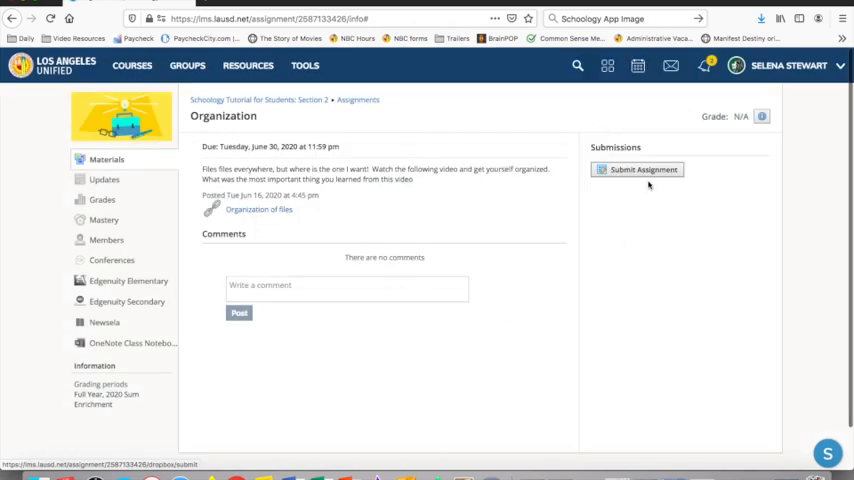
Bring up the Organization submission window, switch to Resources and view the Google Drive resource app.
{"action": "left_click", "coordinate": [638, 168]}
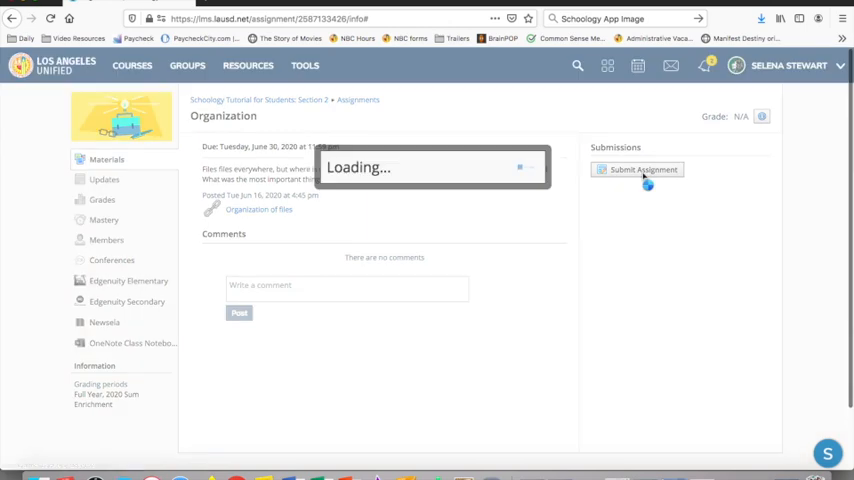
{"action": "left_click", "coordinate": [638, 168]}
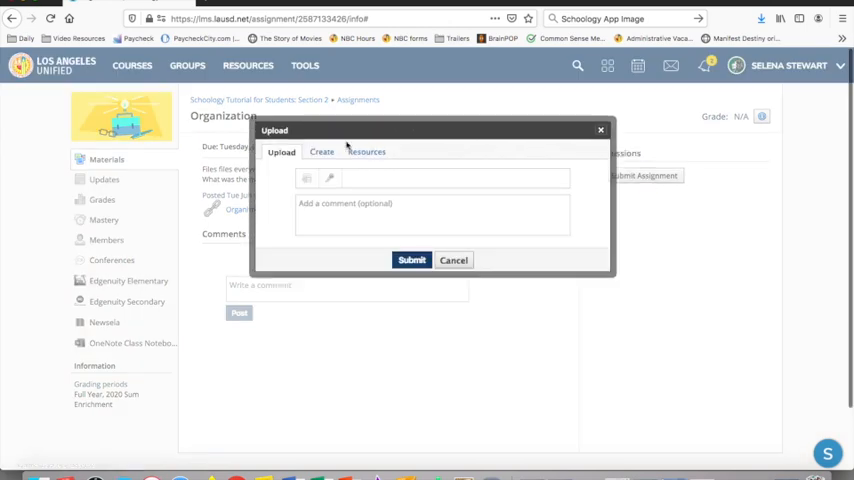
{"action": "left_click", "coordinate": [364, 152]}
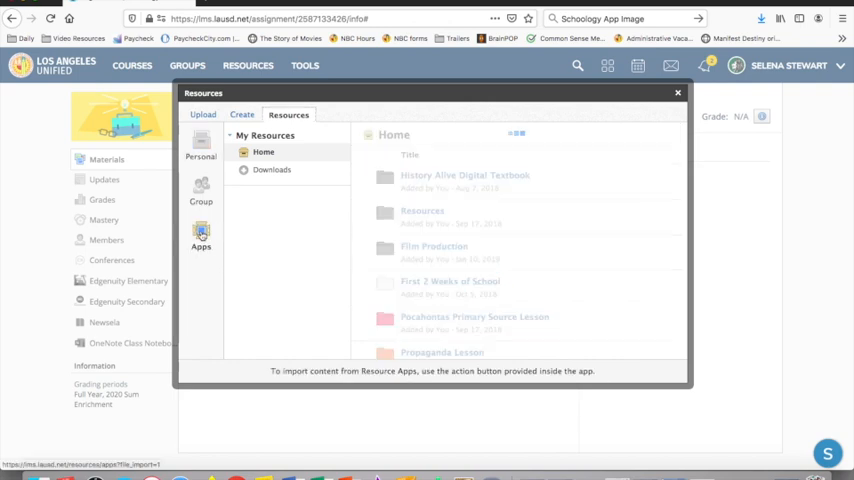
{"action": "left_click", "coordinate": [200, 236]}
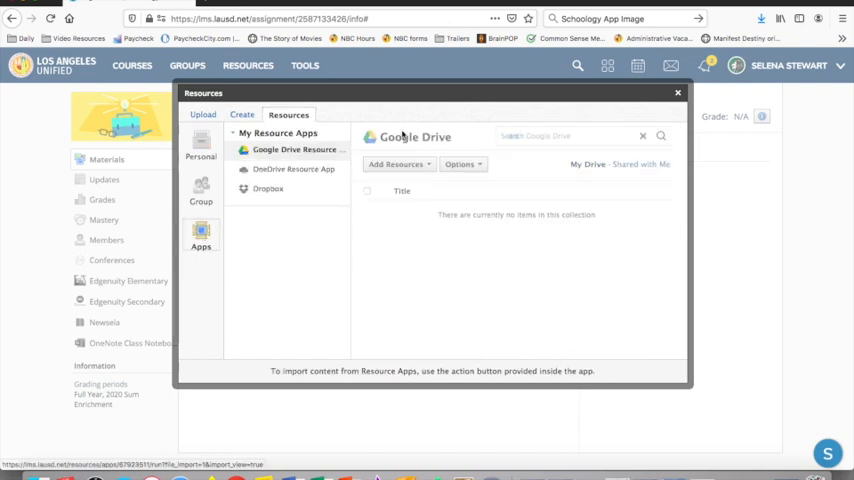
{"action": "left_click", "coordinate": [294, 148]}
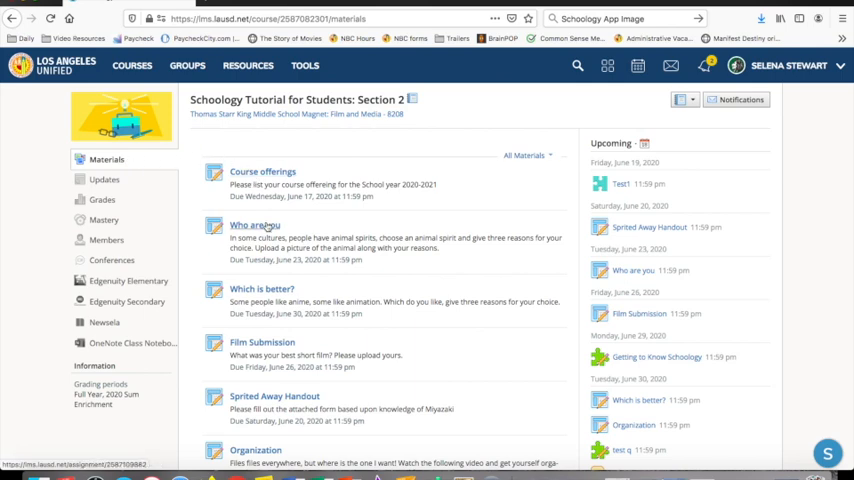
Locate and open the Getting to Know Schoology quiz, due June 29, from the Materials list.
{"action": "scroll", "scroll_direction": "down", "scroll_amount": 3}
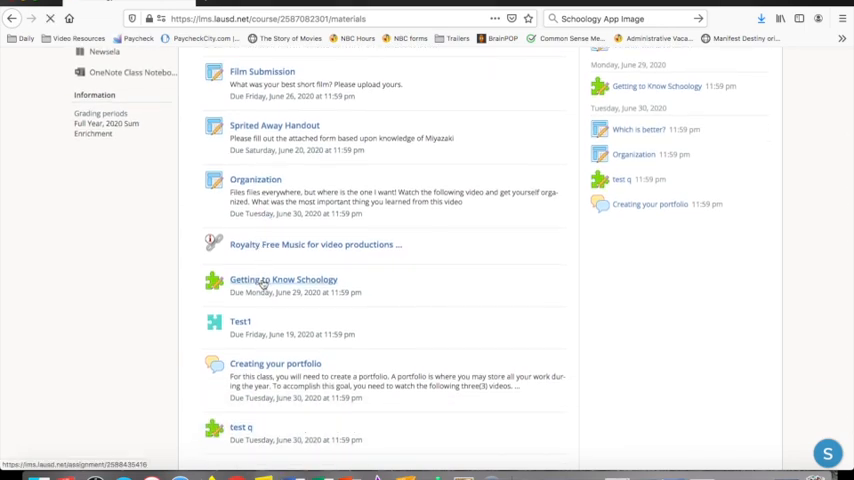
{"action": "left_click", "coordinate": [284, 280]}
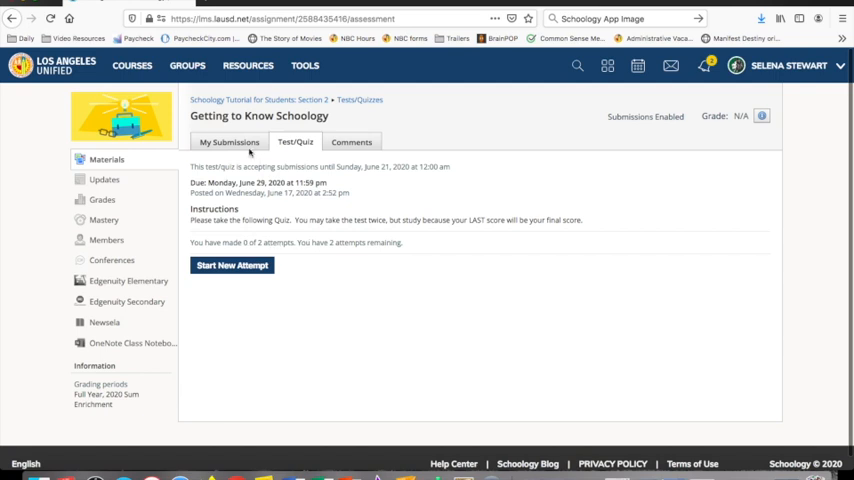
{"action": "mouse_move", "coordinate": [302, 248]}
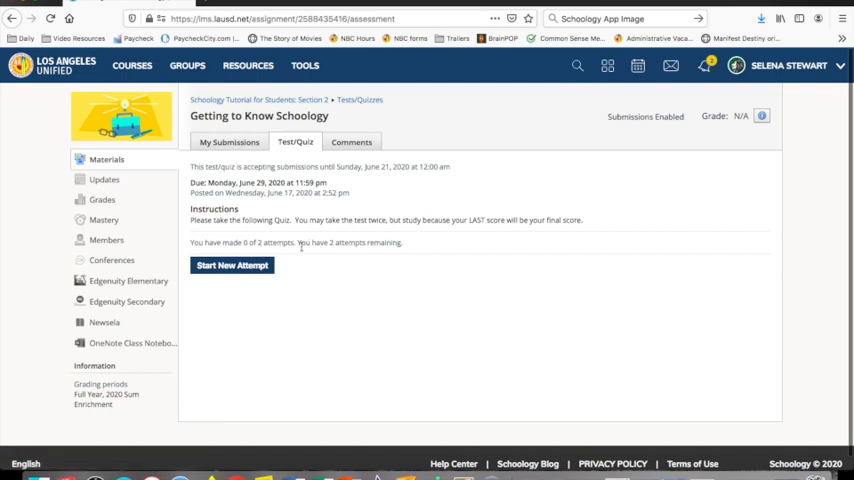
{"action": "mouse_move", "coordinate": [230, 140]}
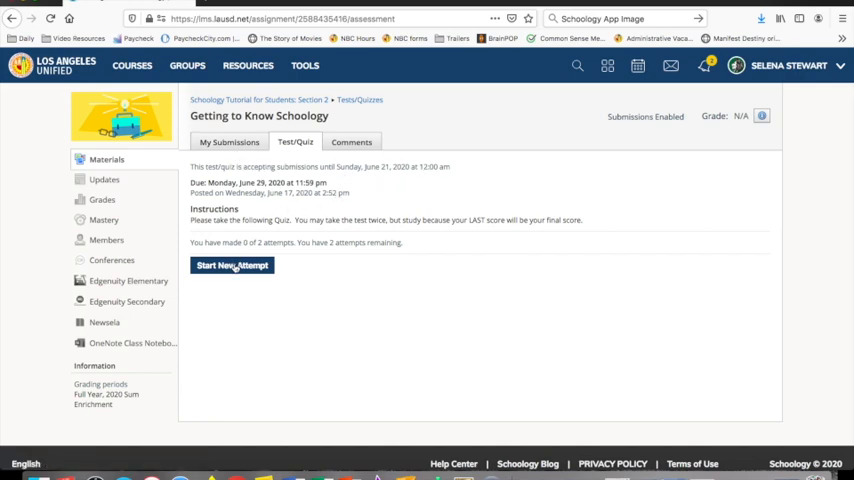
Start a new quiz attempt and look through its unanswered multiple-choice questions.
{"action": "left_click", "coordinate": [232, 264]}
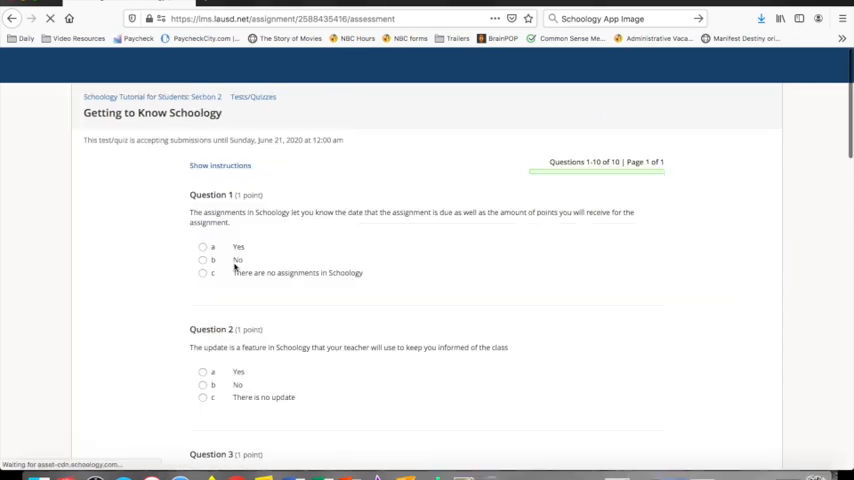
{"action": "scroll", "scroll_direction": "down", "scroll_amount": 3}
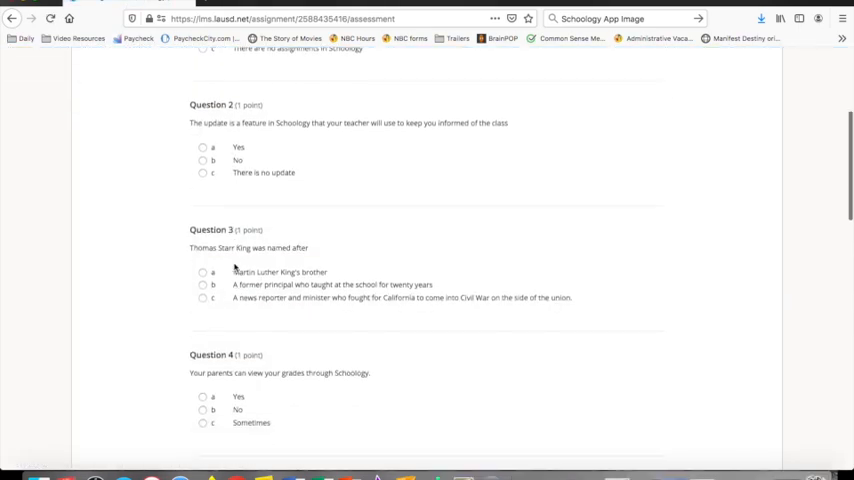
{"action": "scroll", "scroll_direction": "down", "scroll_amount": 3}
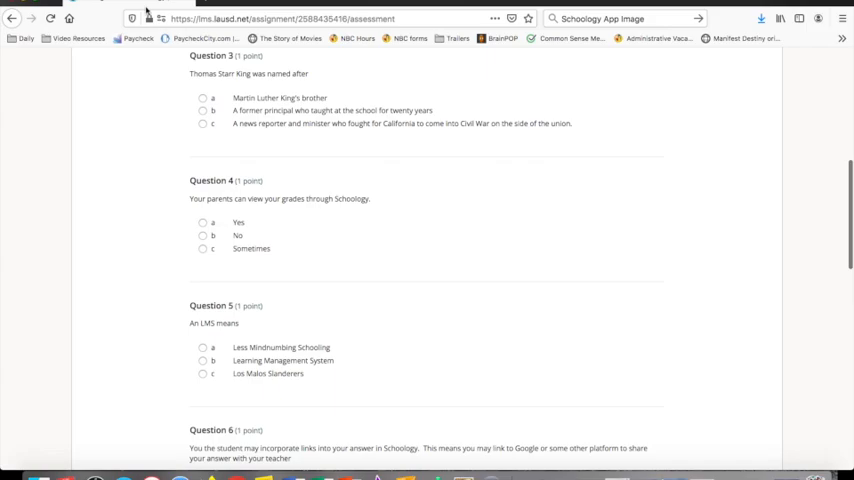